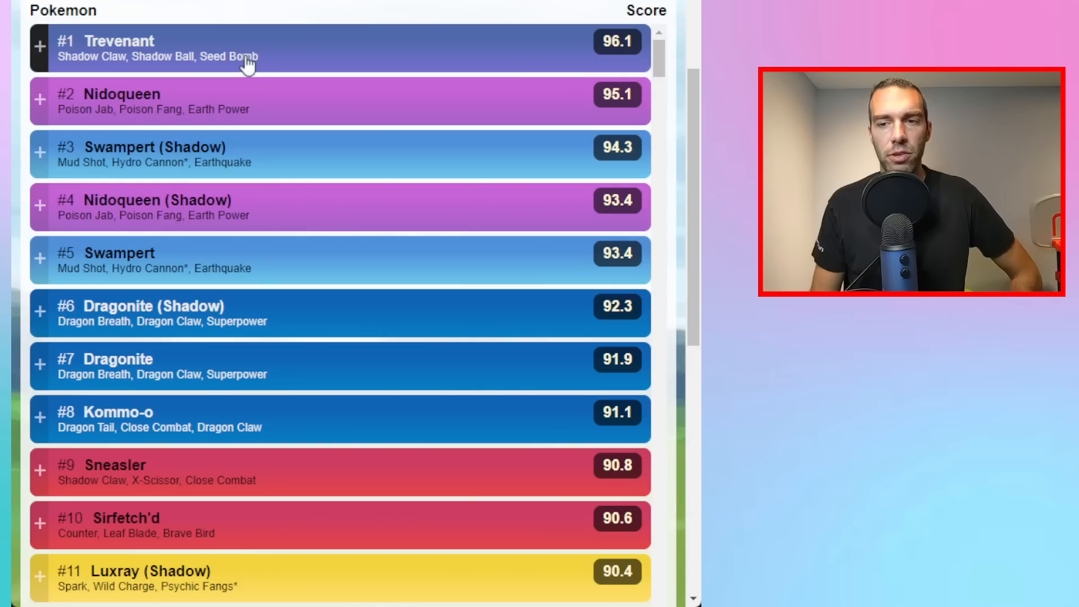
{"action": "mouse_move", "coordinate": [208, 62]}
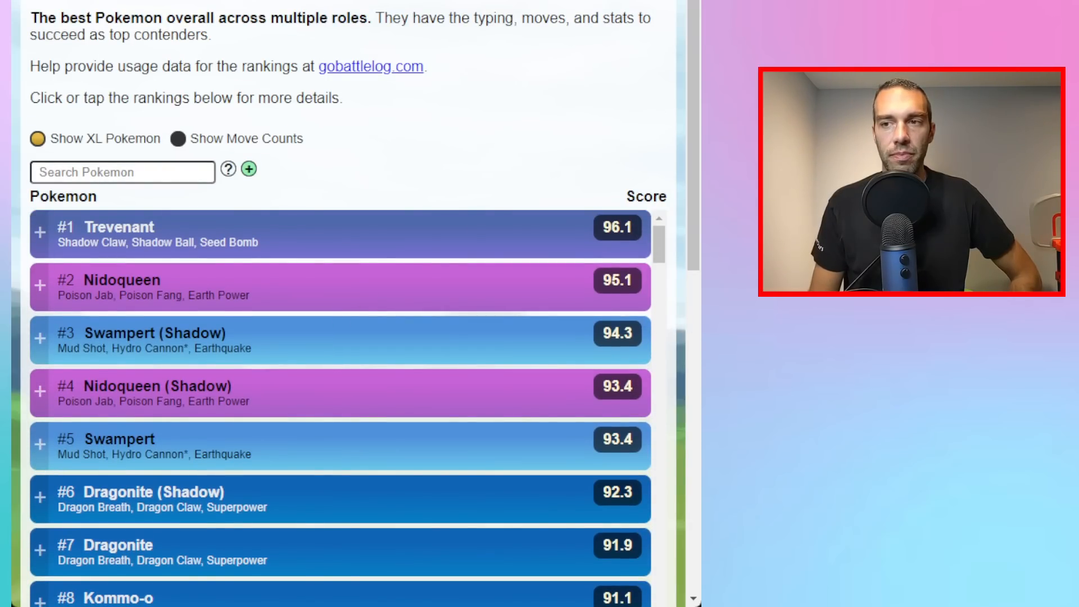
{"action": "mouse_move", "coordinate": [646, 315]}
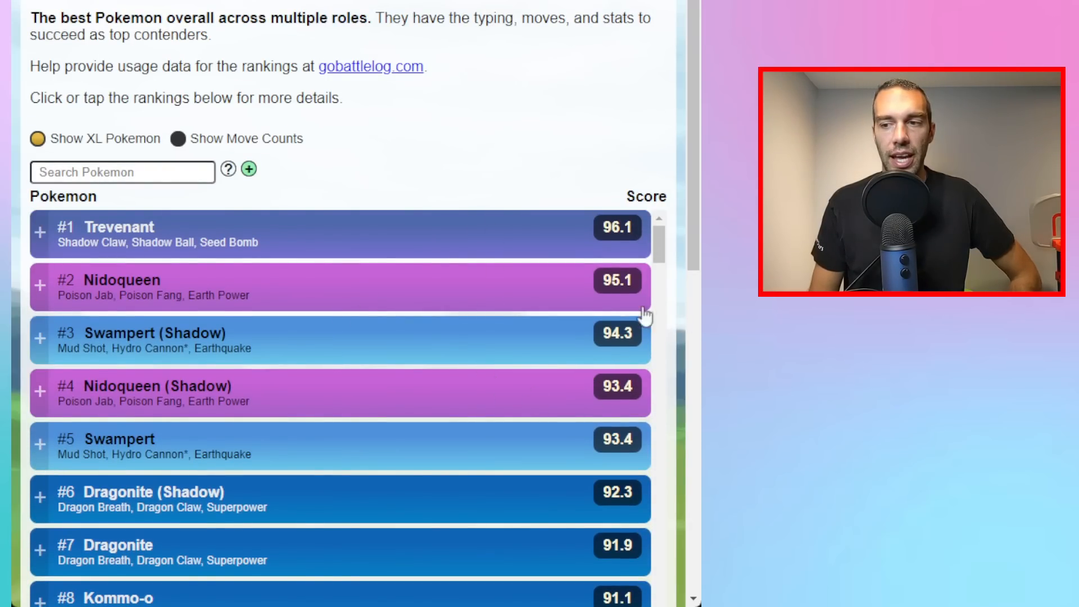
{"action": "scroll", "scroll_direction": "down", "scroll_amount": 3}
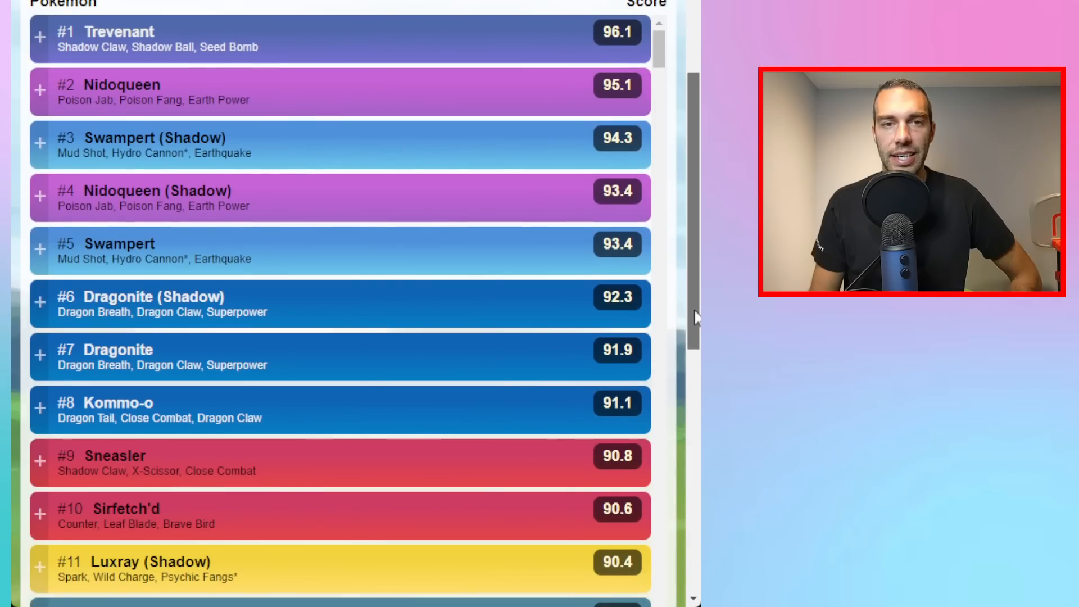
{"action": "scroll", "scroll_direction": "down", "scroll_amount": 3}
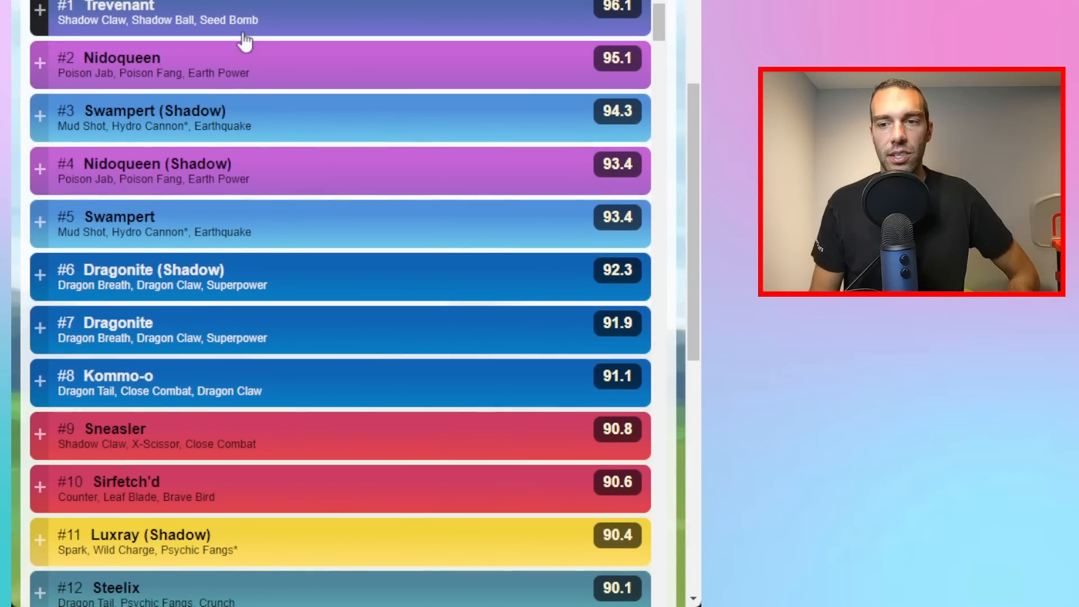
{"action": "mouse_move", "coordinate": [147, 58]}
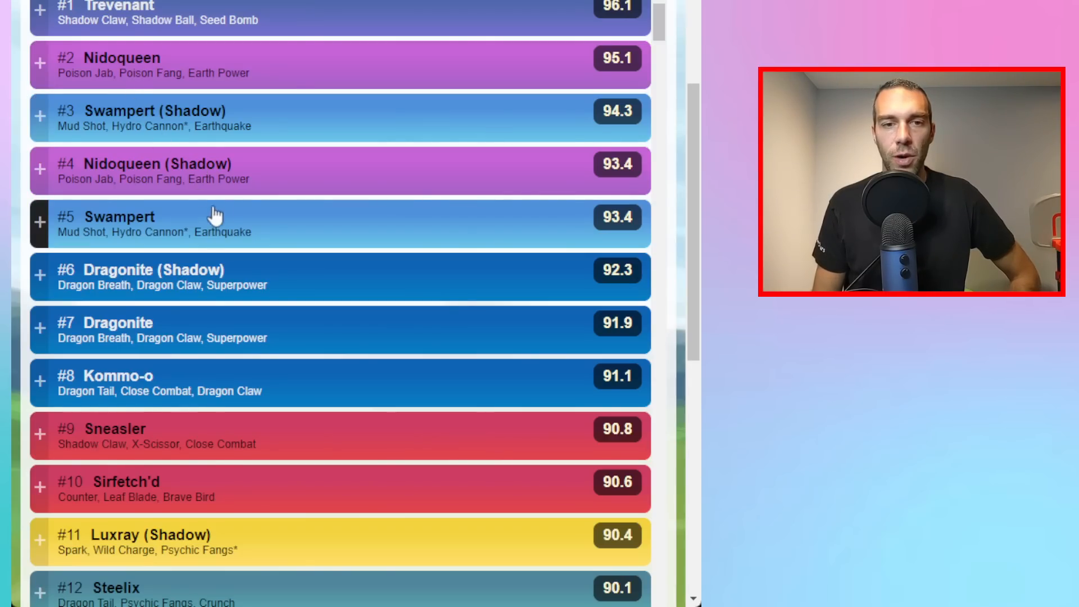
{"action": "mouse_move", "coordinate": [161, 227]}
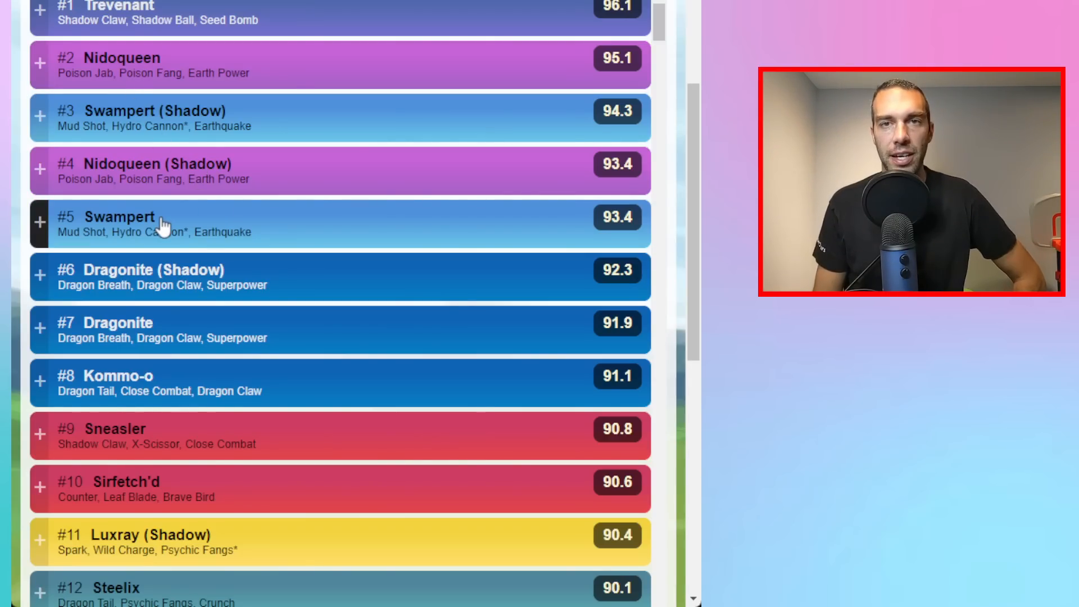
{"action": "mouse_move", "coordinate": [133, 300]}
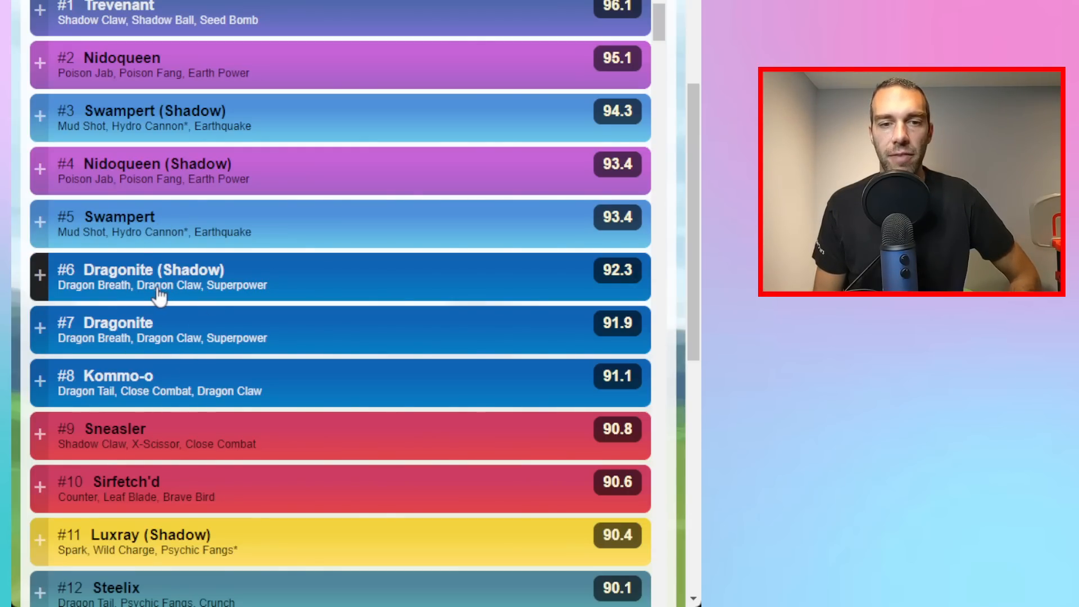
{"action": "mouse_move", "coordinate": [172, 125]}
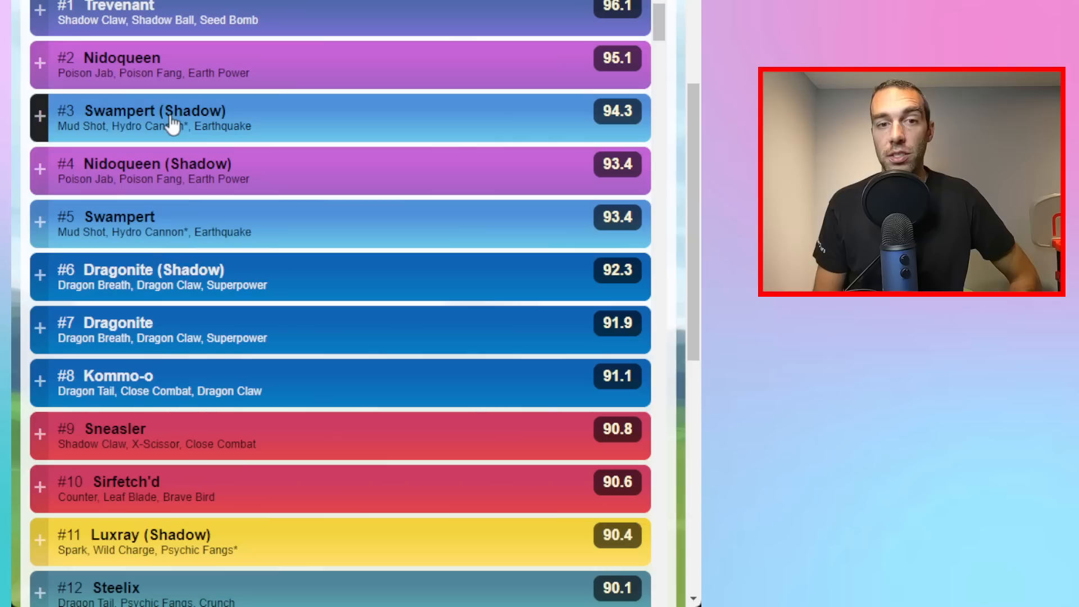
{"action": "mouse_move", "coordinate": [164, 302]}
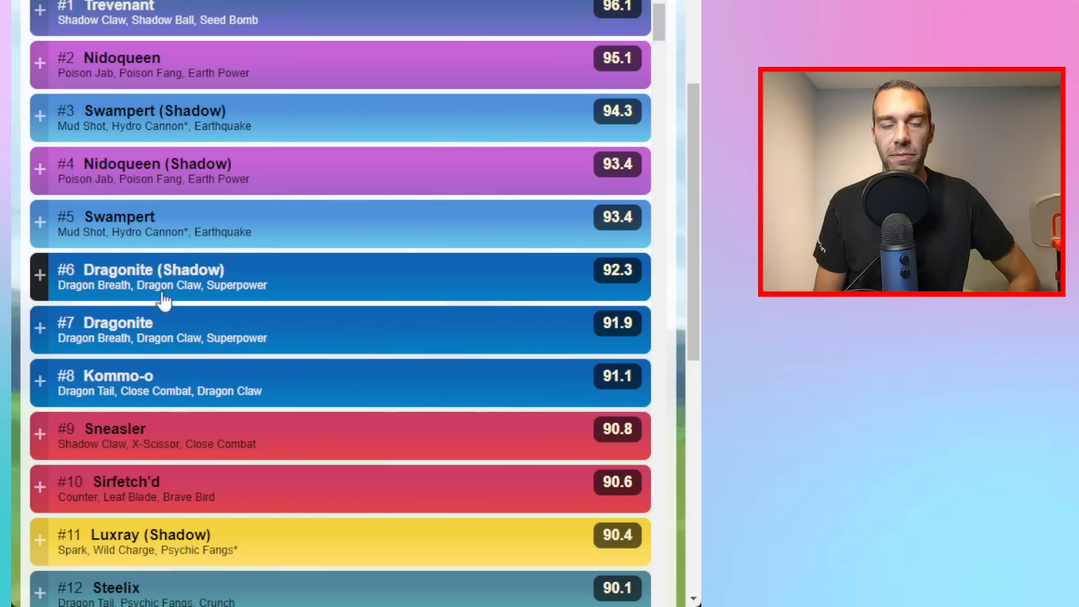
{"action": "mouse_move", "coordinate": [134, 285]}
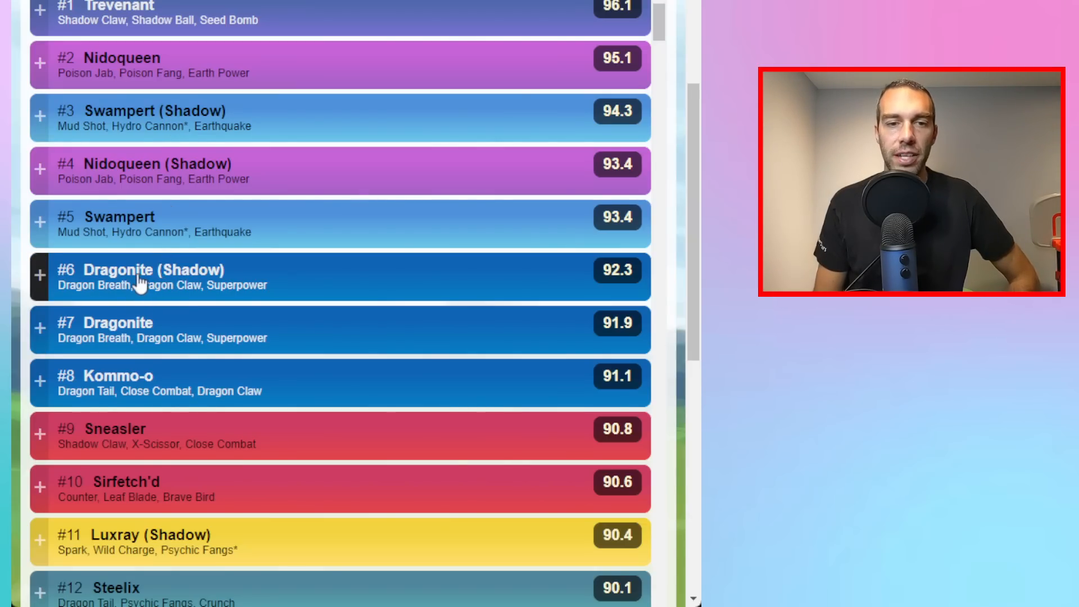
{"action": "mouse_move", "coordinate": [152, 298]}
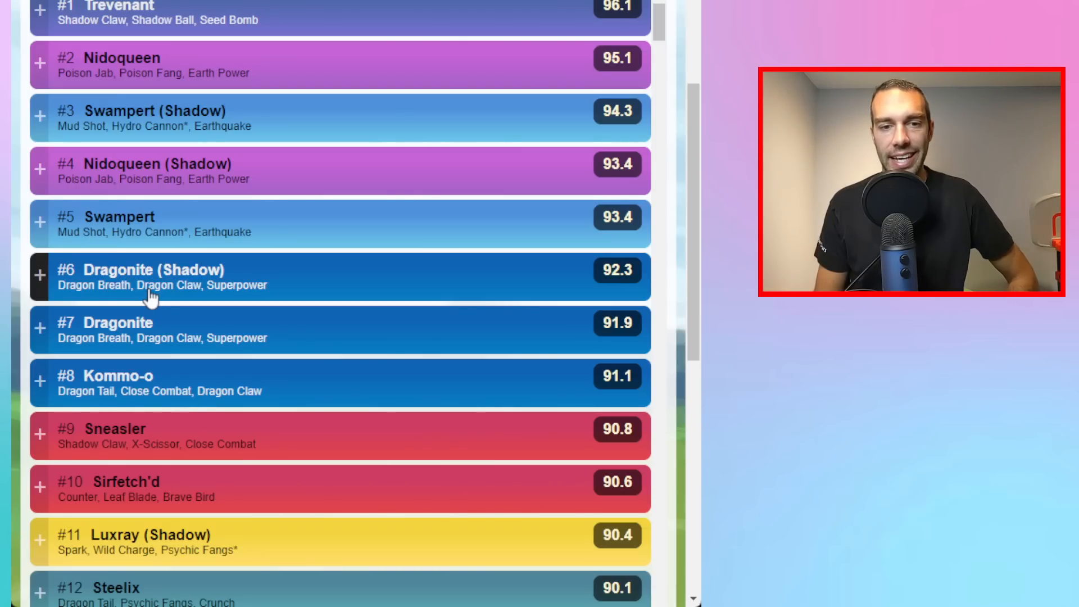
{"action": "mouse_move", "coordinate": [125, 392]}
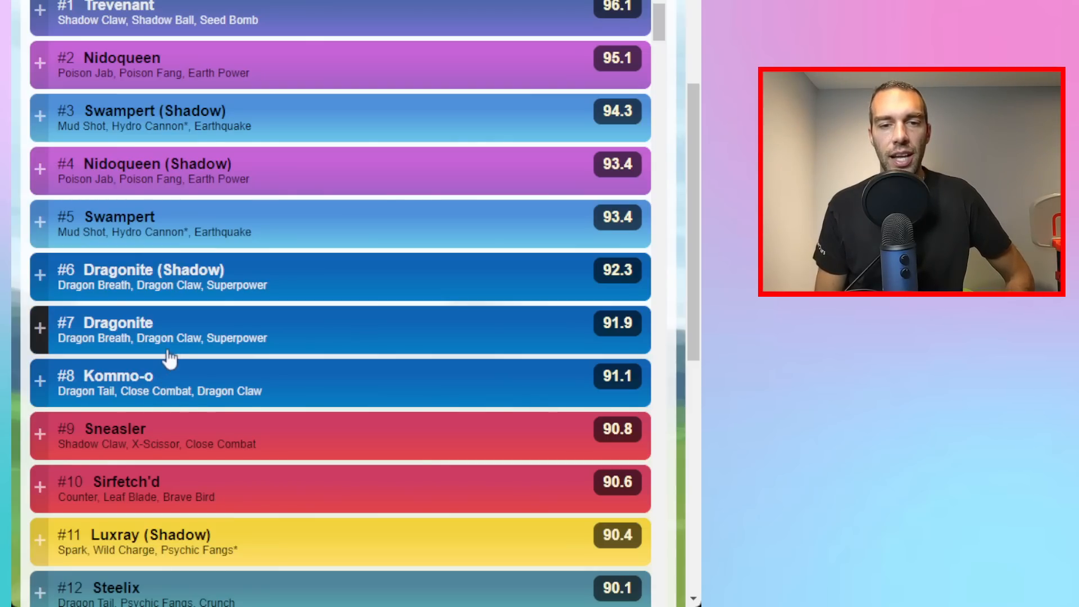
{"action": "mouse_move", "coordinate": [177, 401]}
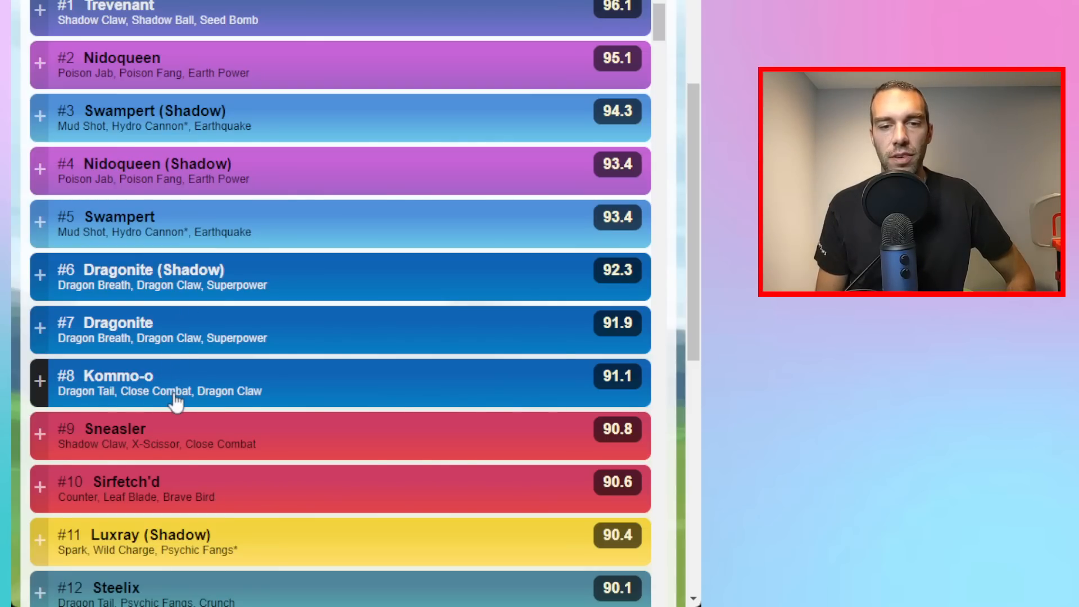
{"action": "mouse_move", "coordinate": [225, 354]}
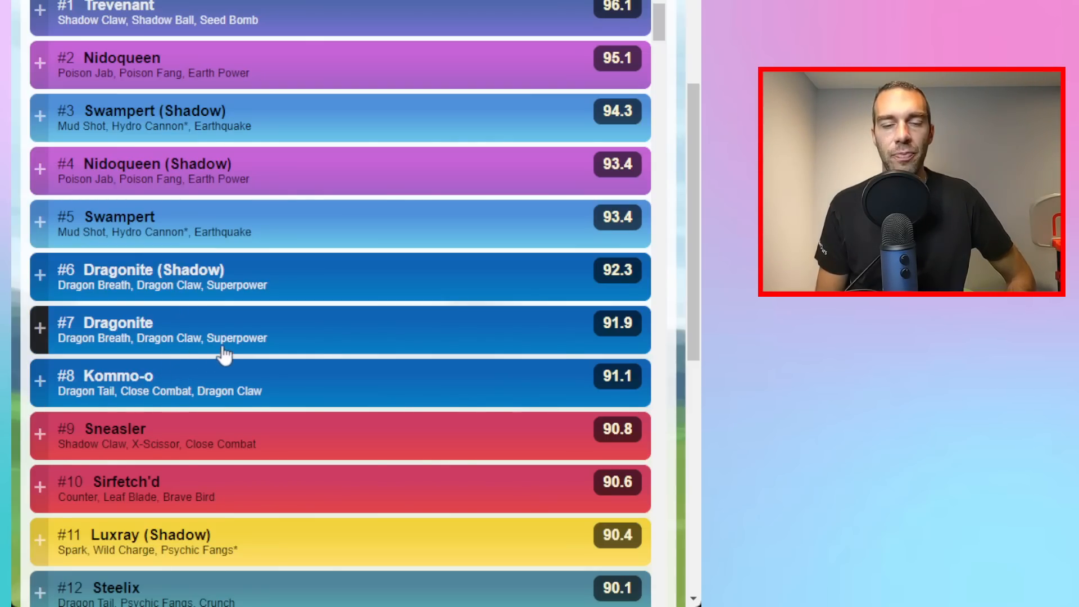
{"action": "mouse_move", "coordinate": [154, 403]}
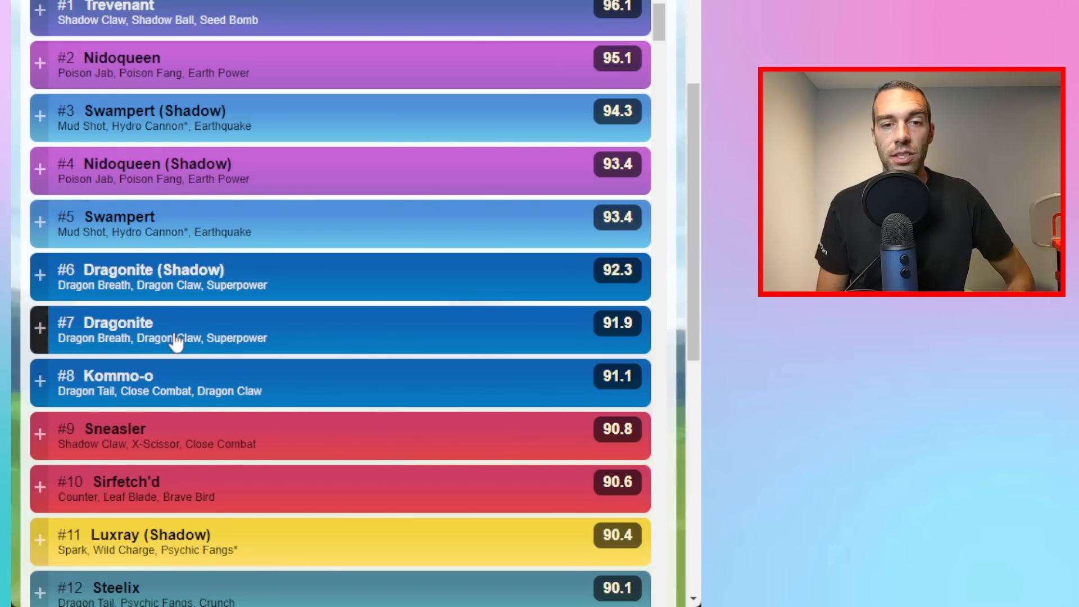
{"action": "mouse_move", "coordinate": [197, 590]}
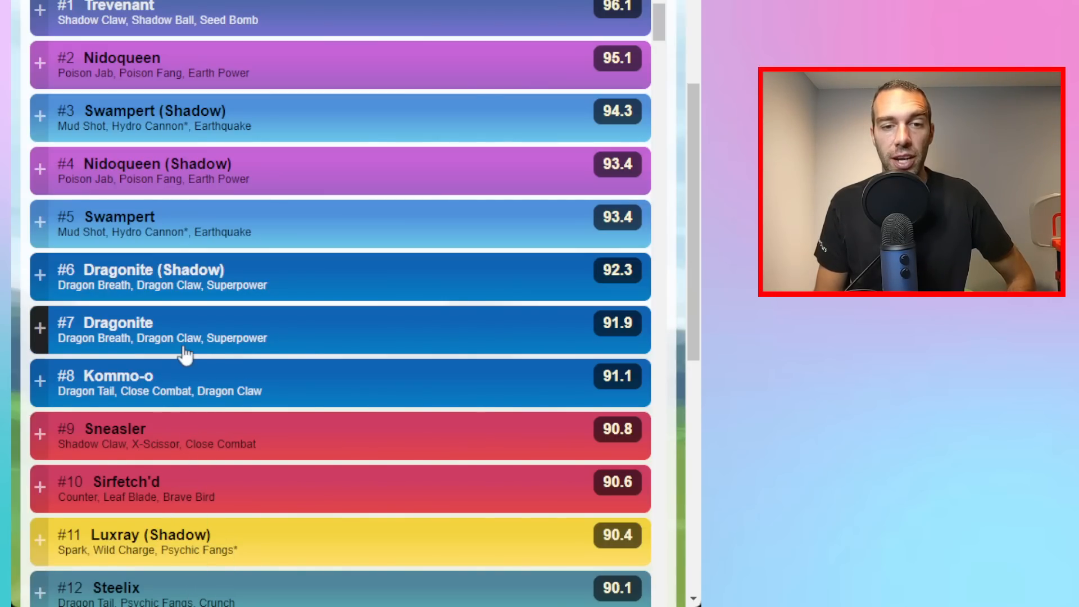
{"action": "scroll", "scroll_direction": "down", "scroll_amount": 3}
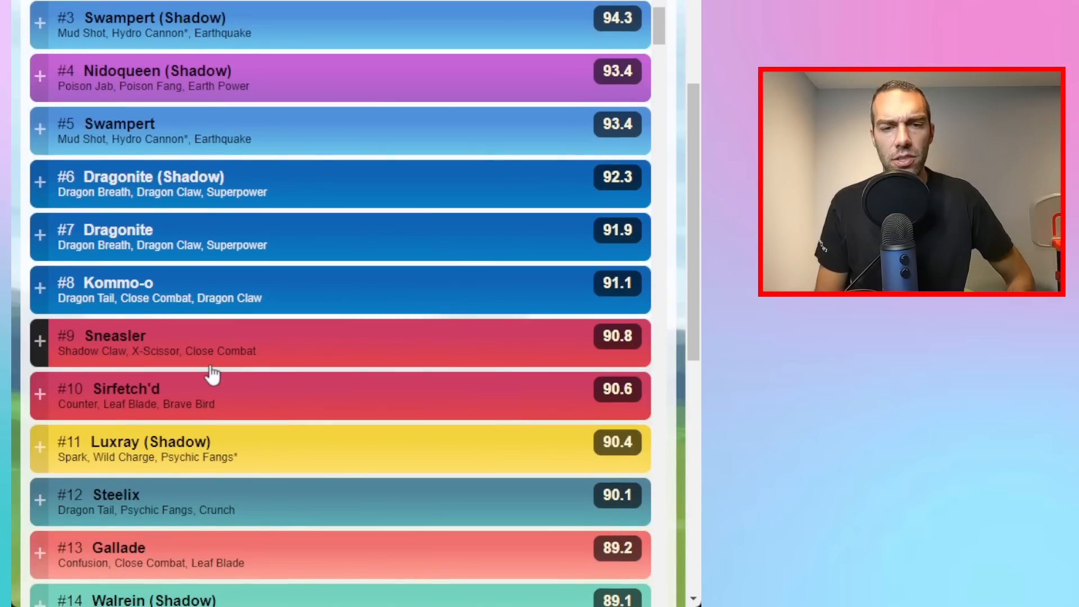
{"action": "scroll", "scroll_direction": "down", "scroll_amount": 3}
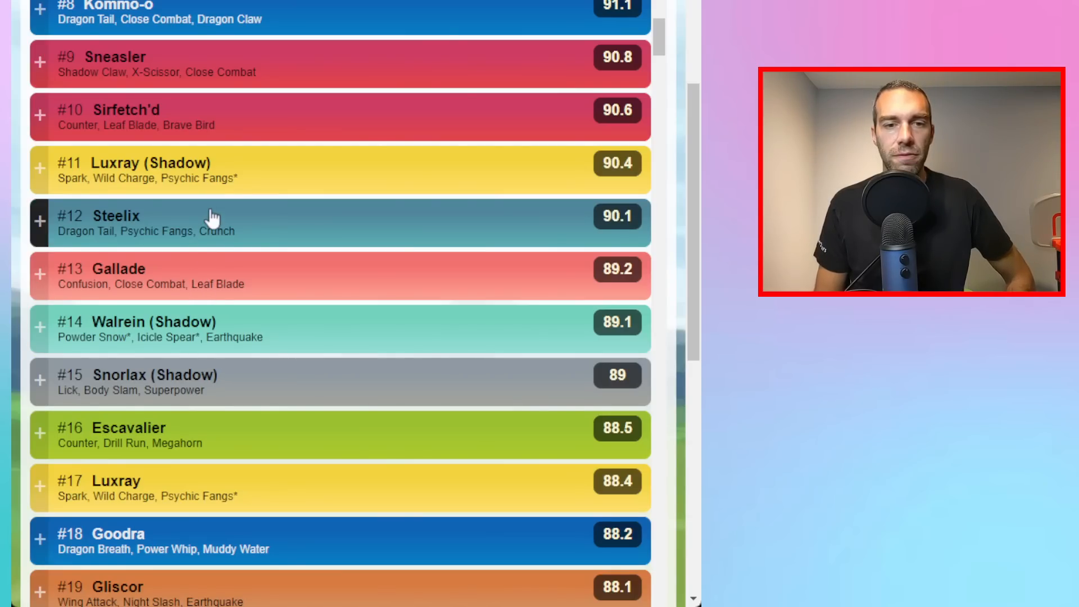
{"action": "scroll", "scroll_direction": "down", "scroll_amount": 3}
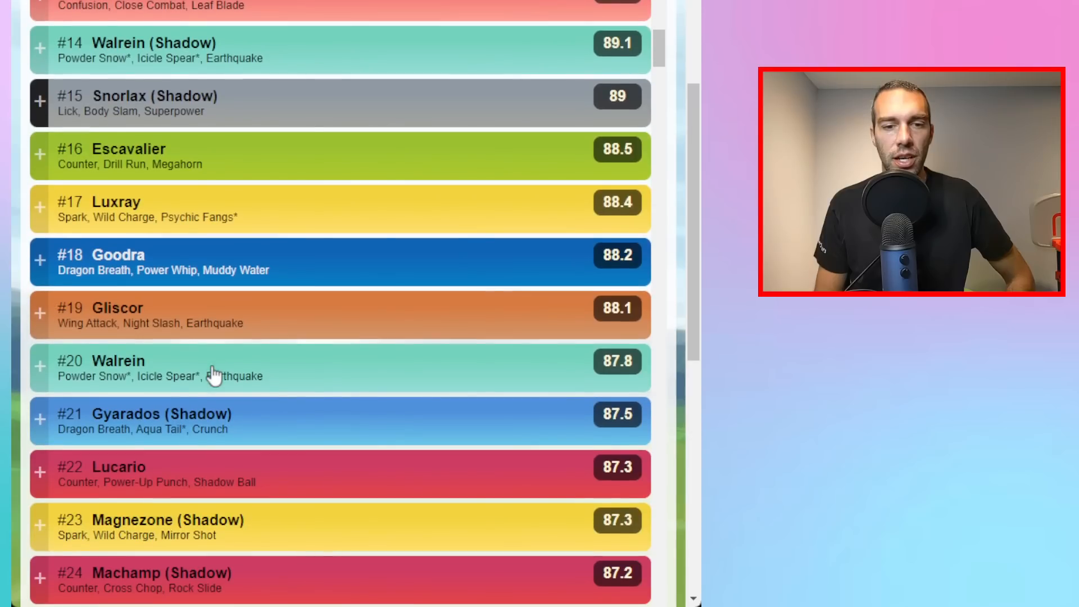
{"action": "scroll", "scroll_direction": "down", "scroll_amount": 3}
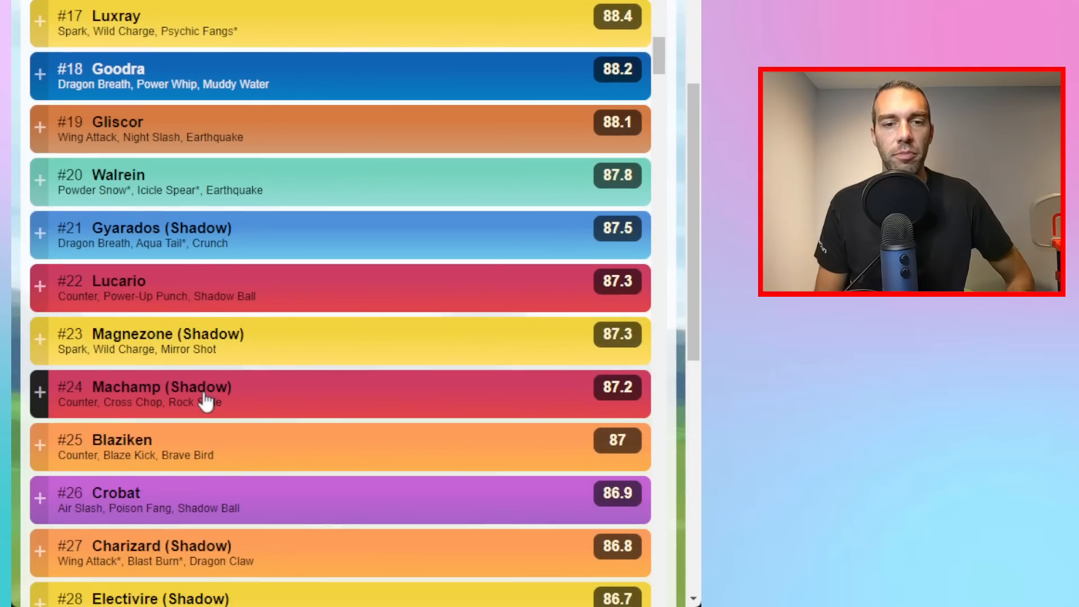
{"action": "mouse_move", "coordinate": [208, 462]}
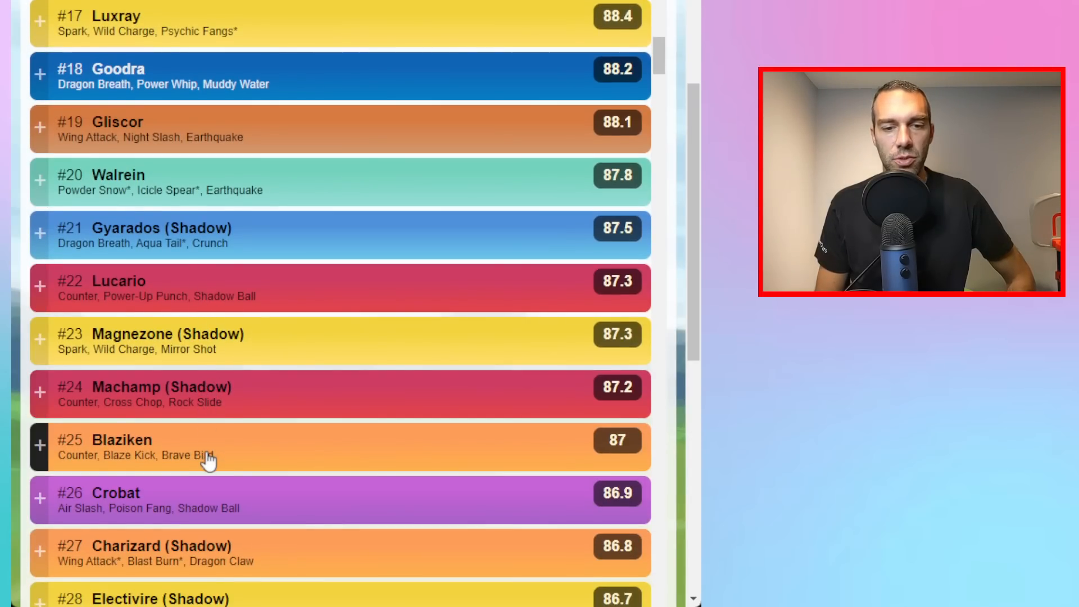
{"action": "scroll", "scroll_direction": "down", "scroll_amount": 3}
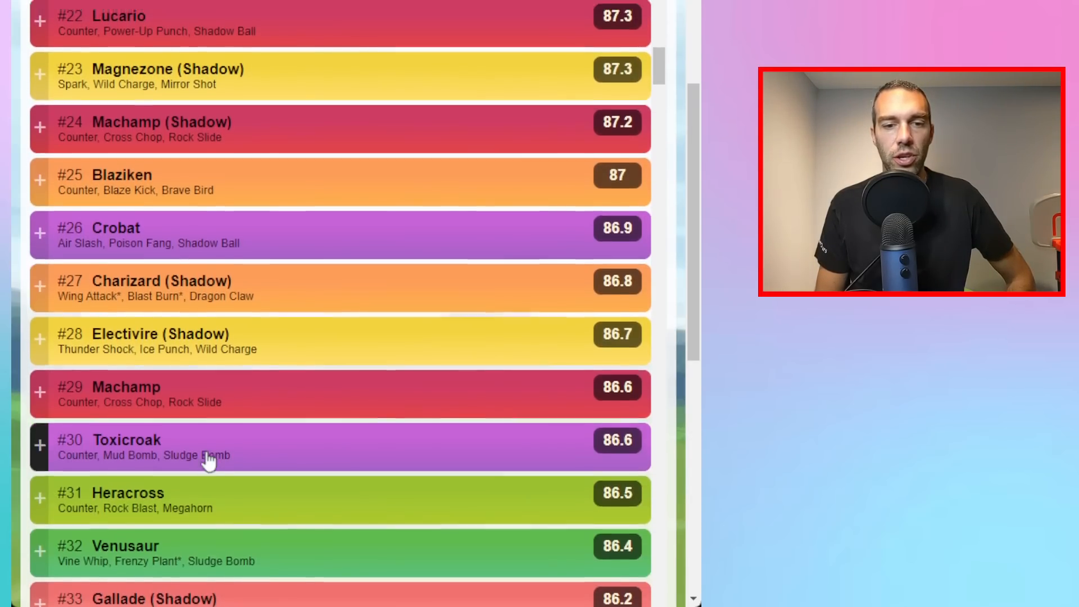
{"action": "scroll", "scroll_direction": "up", "scroll_amount": 3}
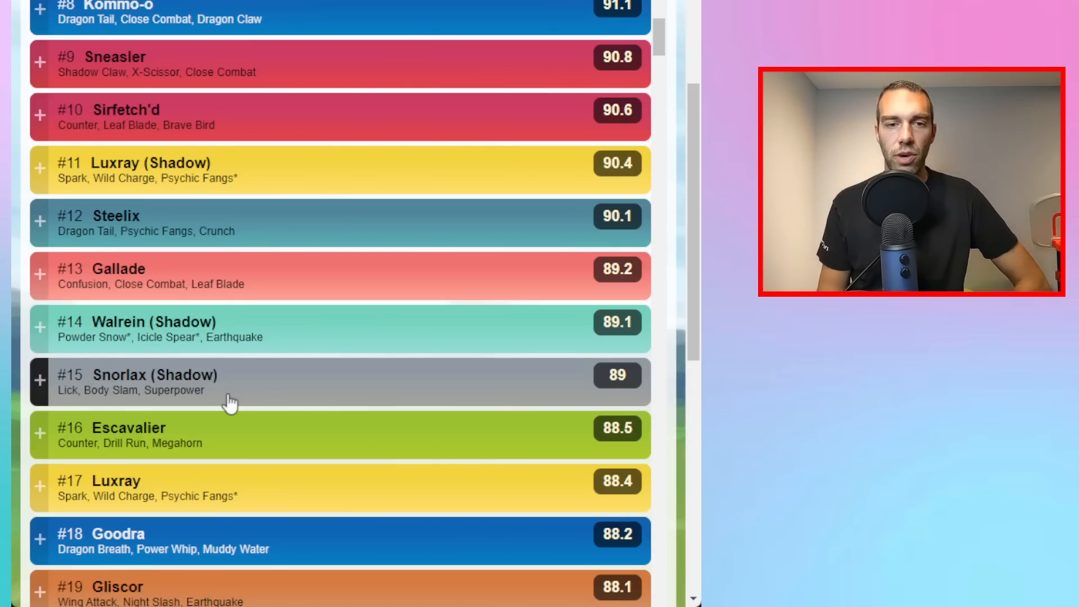
{"action": "scroll", "scroll_direction": "down", "scroll_amount": 3}
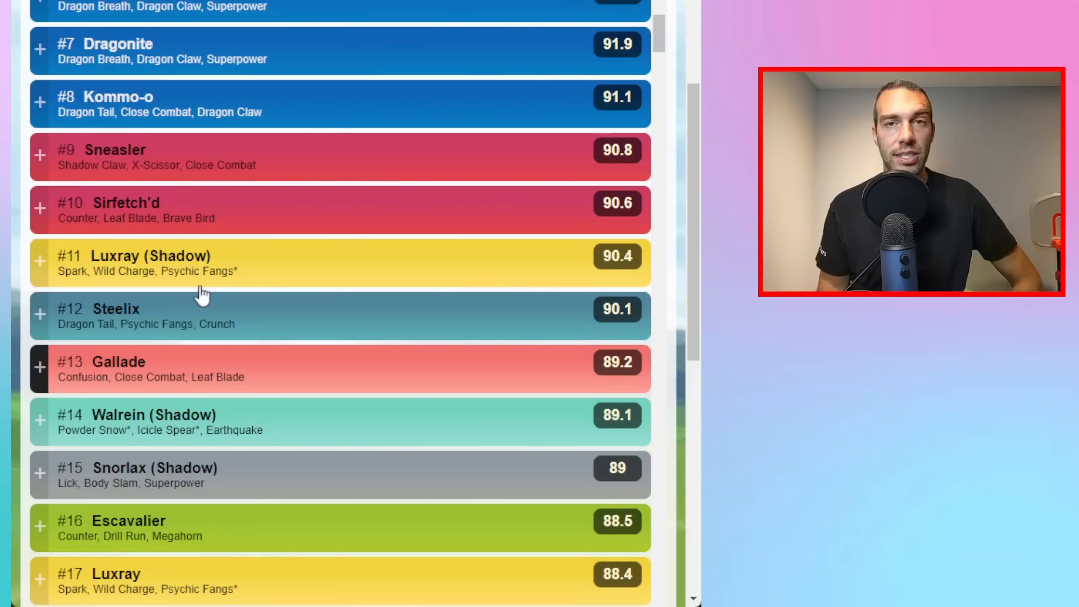
{"action": "mouse_move", "coordinate": [132, 314]}
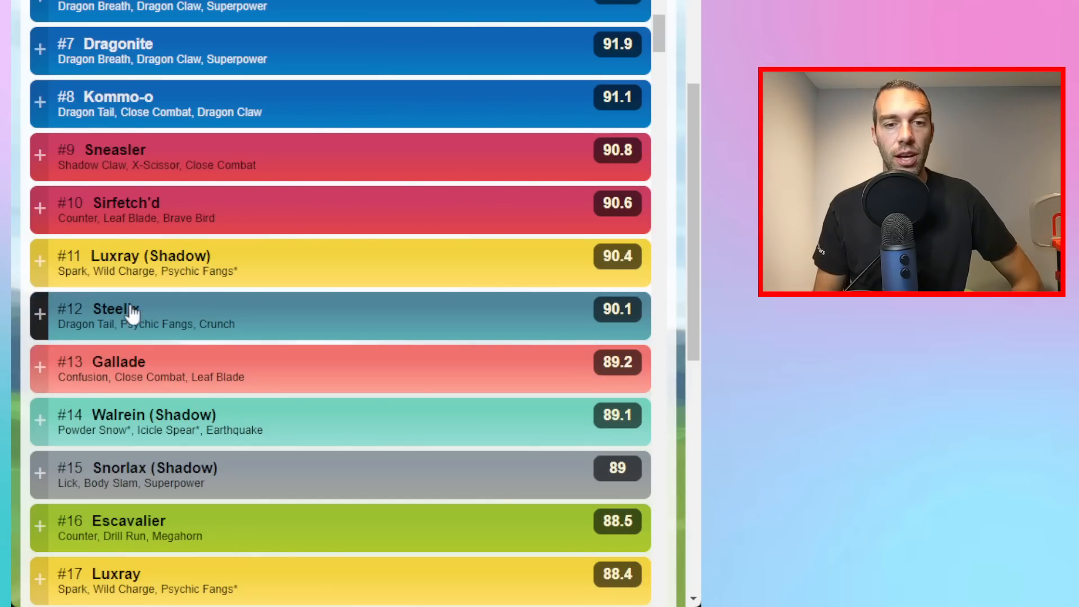
{"action": "mouse_move", "coordinate": [186, 486]}
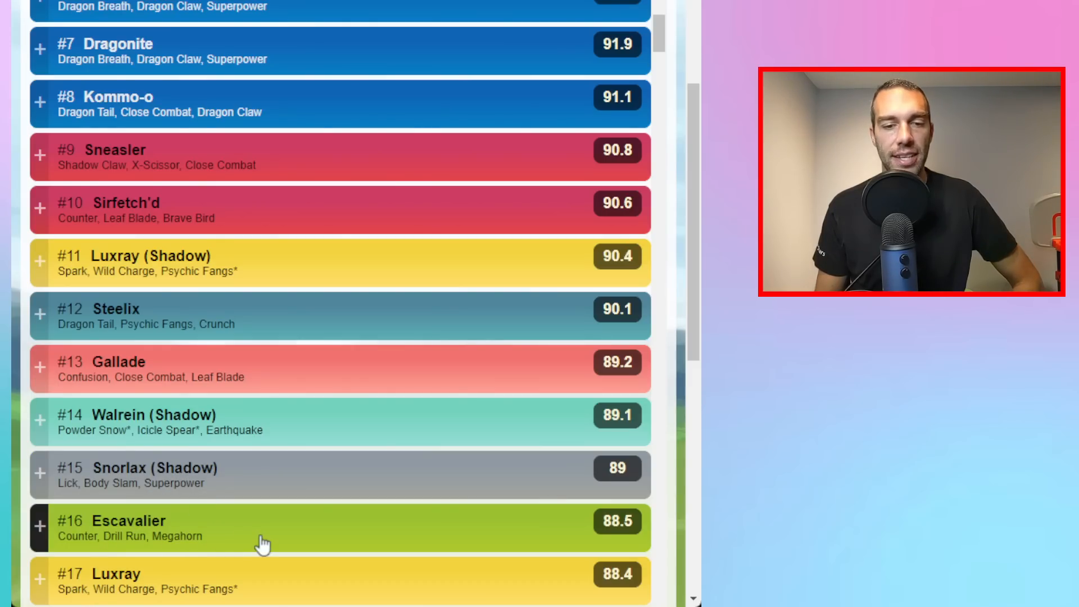
{"action": "mouse_move", "coordinate": [190, 449]}
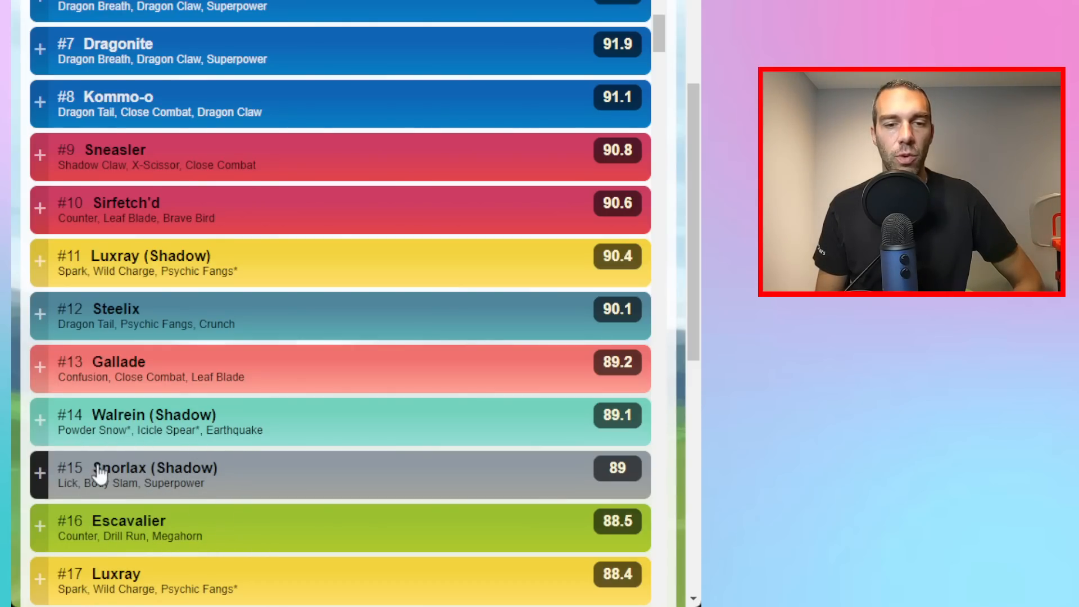
{"action": "mouse_move", "coordinate": [190, 466]}
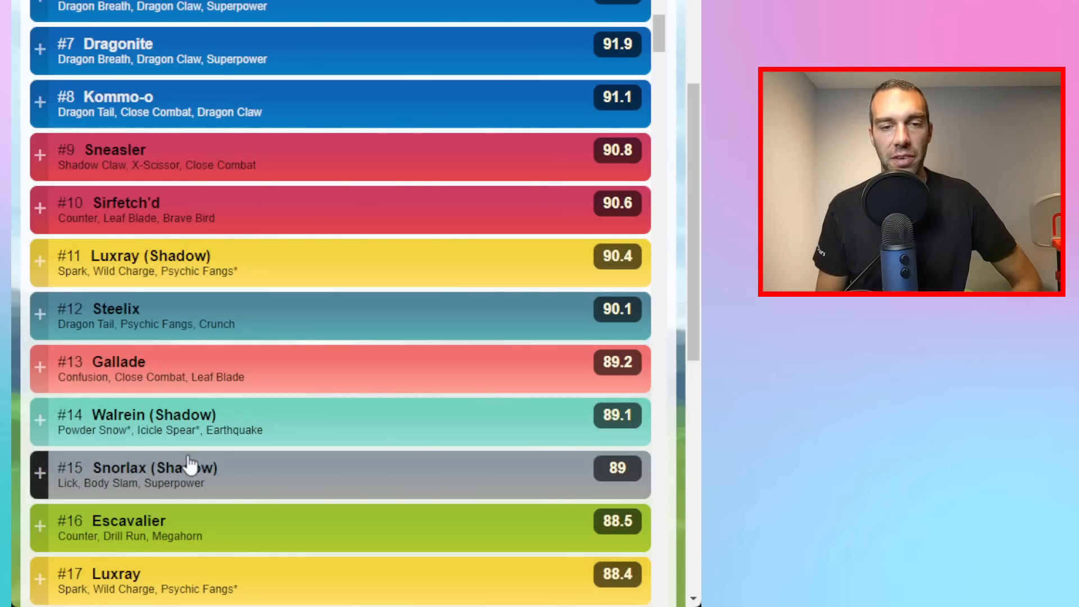
{"action": "mouse_move", "coordinate": [202, 425]}
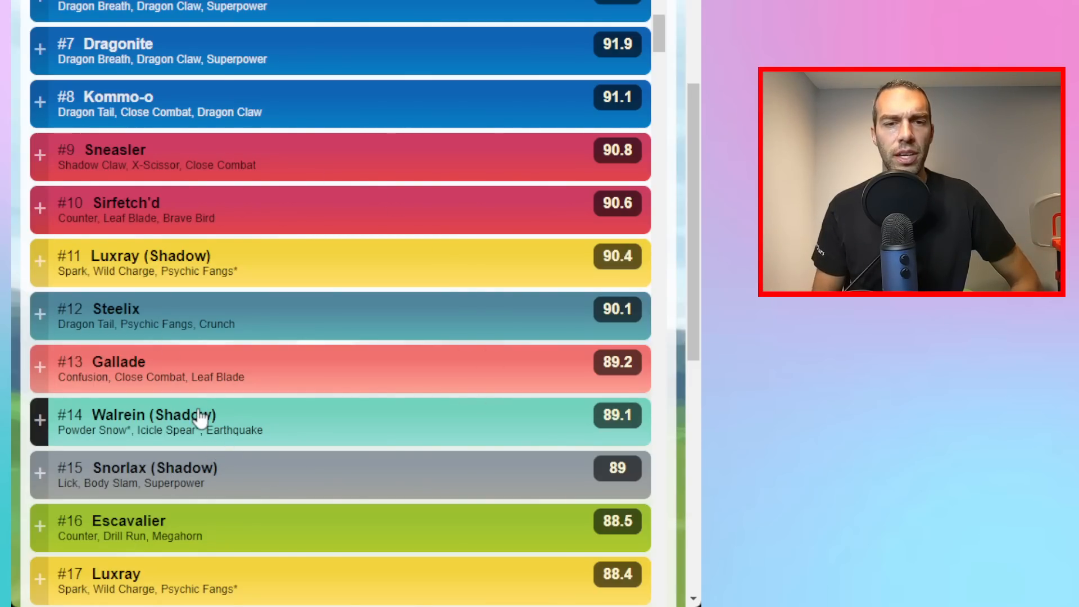
{"action": "mouse_move", "coordinate": [220, 601]}
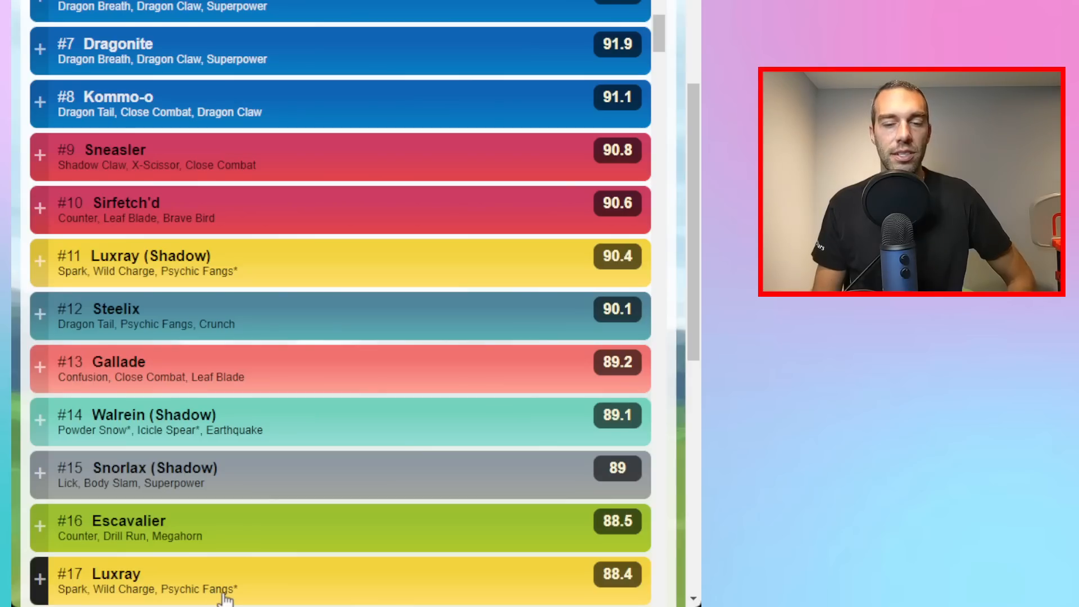
{"action": "mouse_move", "coordinate": [217, 527]}
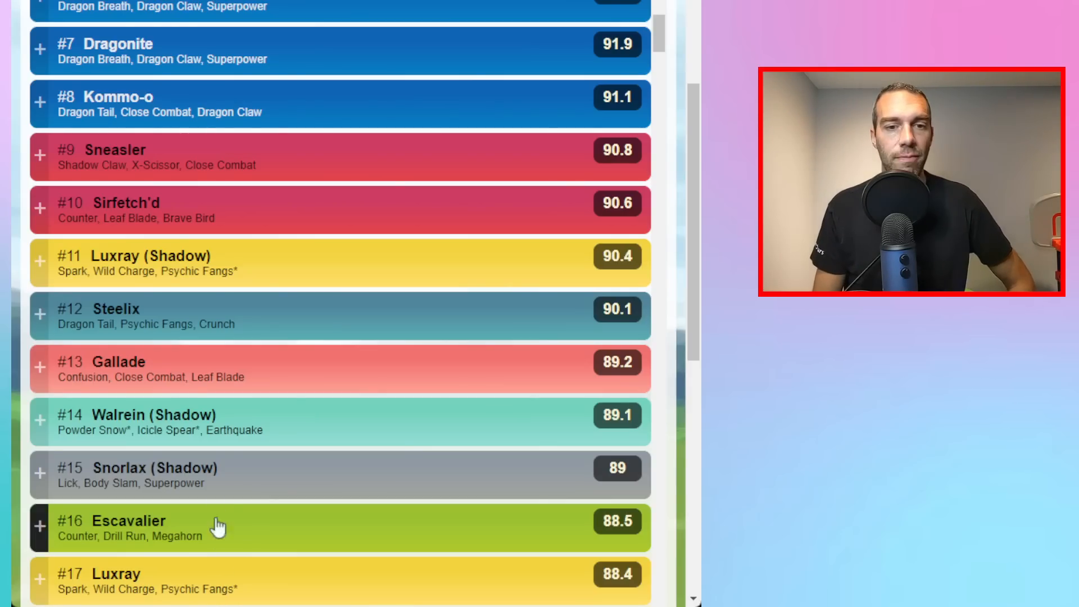
{"action": "mouse_move", "coordinate": [147, 337]}
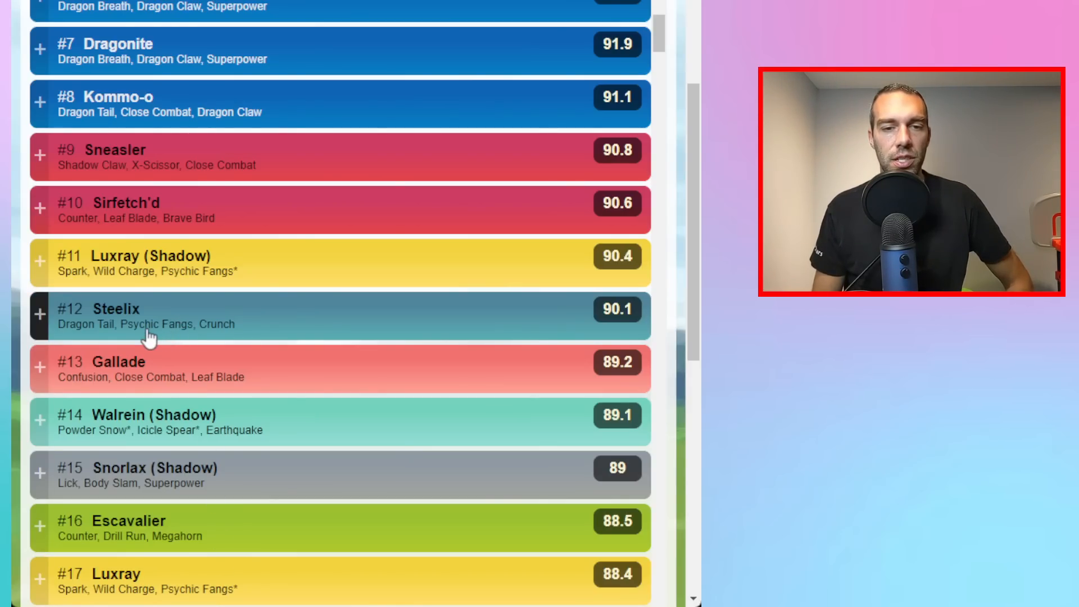
{"action": "mouse_move", "coordinate": [180, 343]}
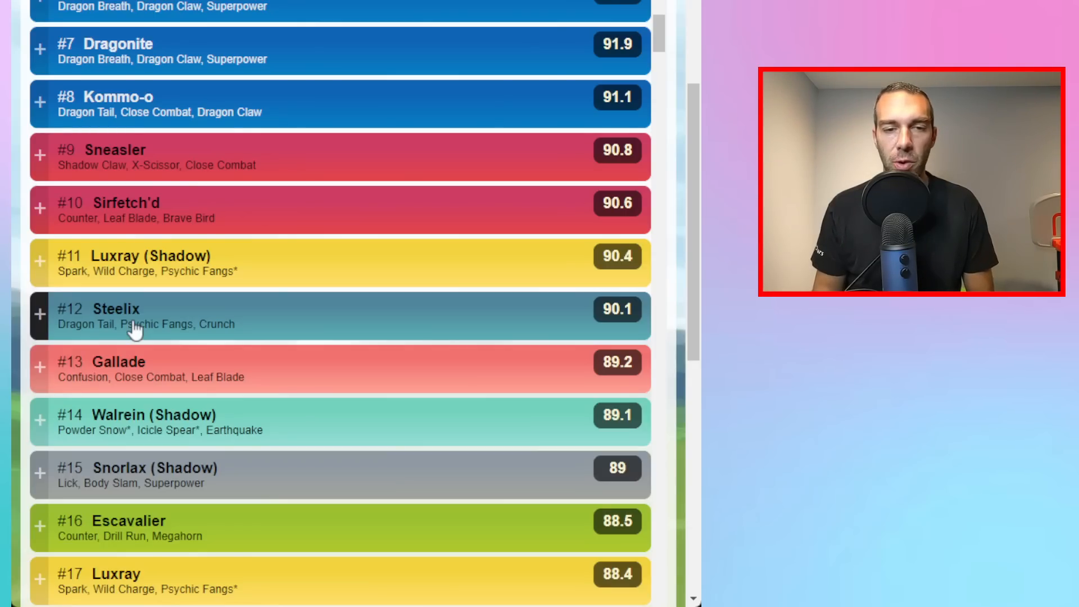
{"action": "mouse_move", "coordinate": [73, 318]}
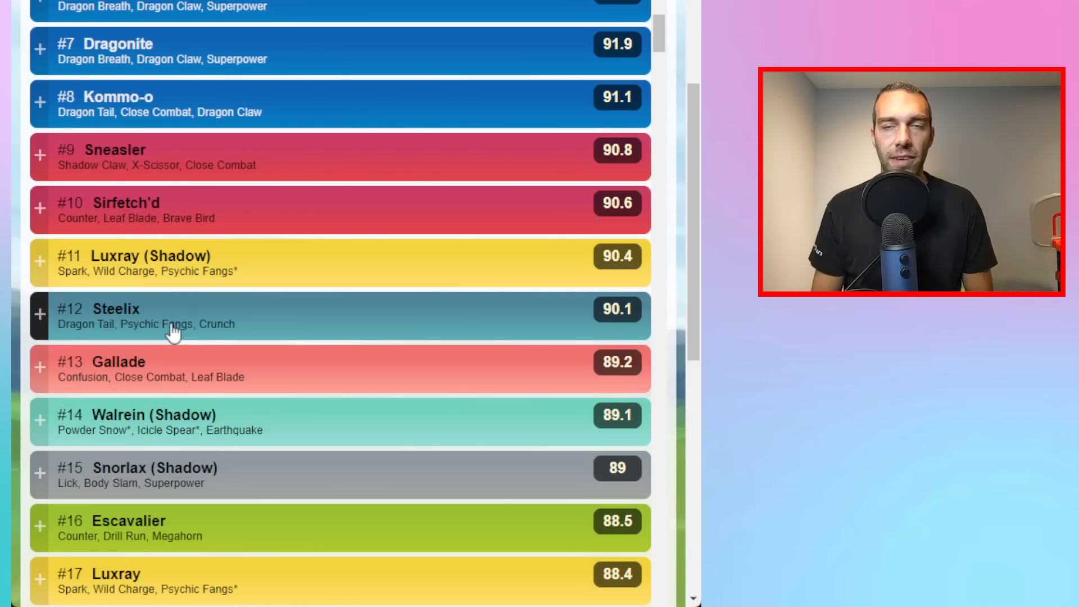
{"action": "mouse_move", "coordinate": [193, 390]}
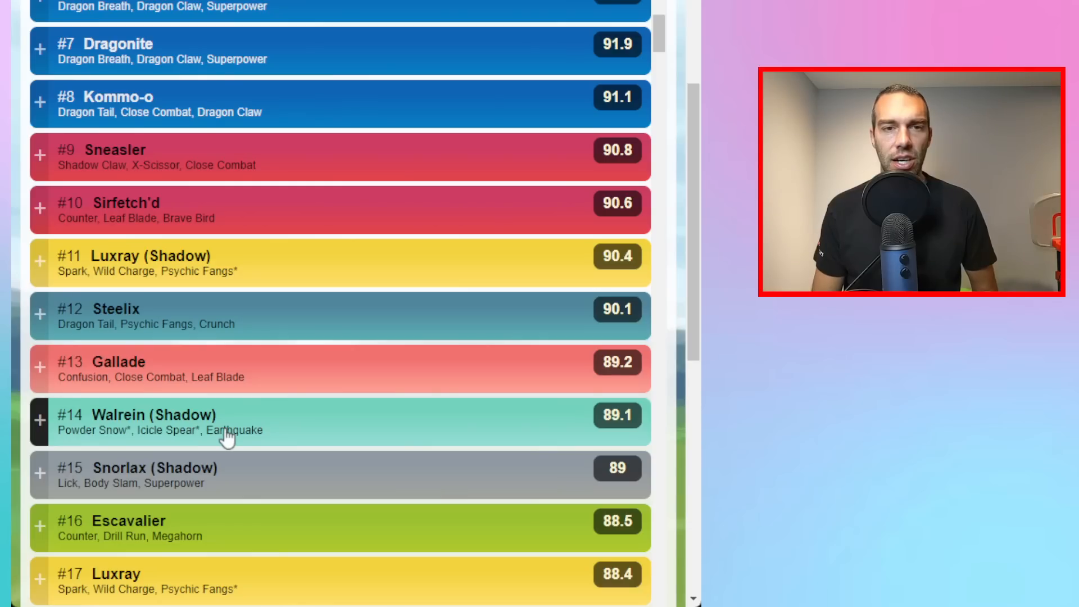
{"action": "mouse_move", "coordinate": [176, 93]}
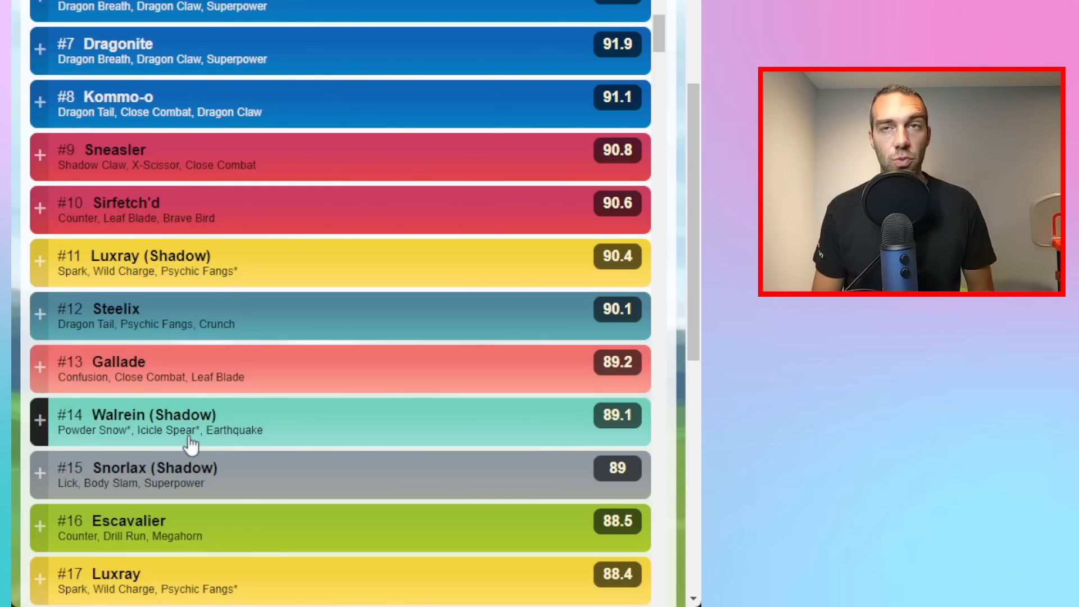
{"action": "mouse_move", "coordinate": [207, 474]}
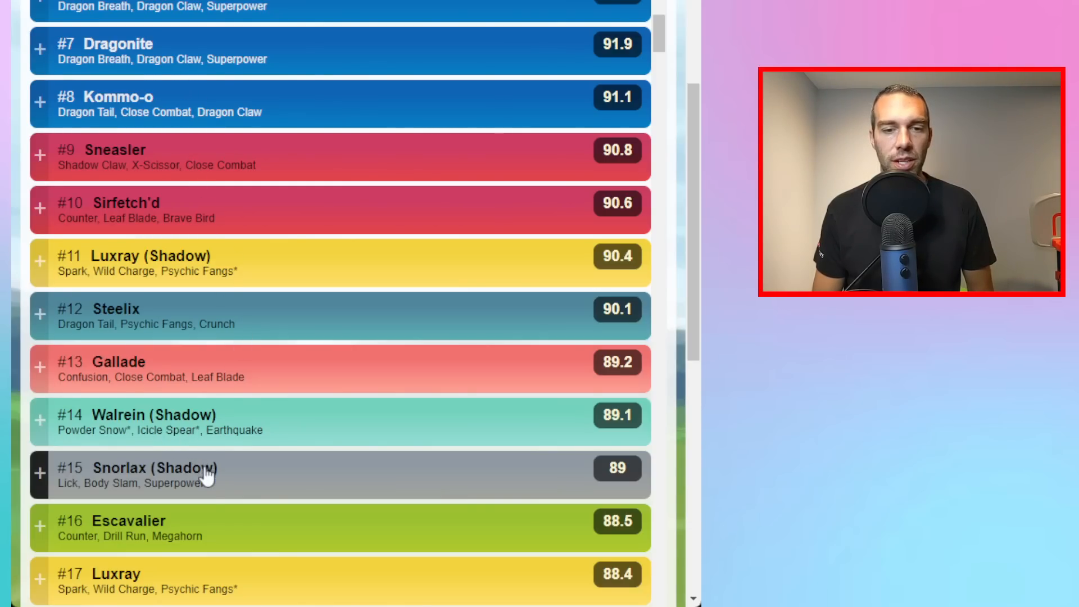
{"action": "mouse_move", "coordinate": [223, 492]}
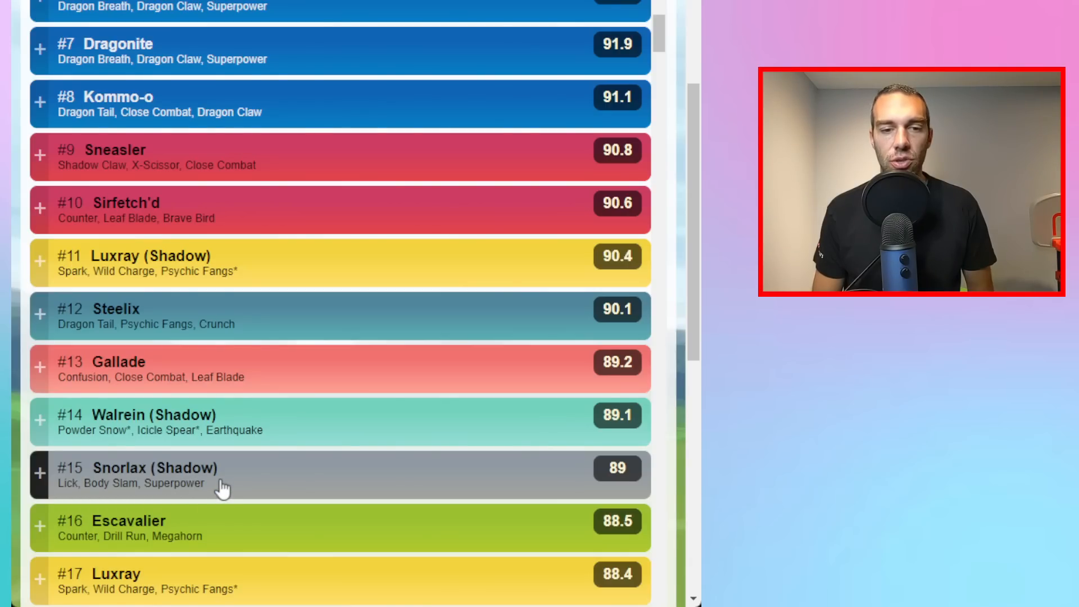
{"action": "mouse_move", "coordinate": [212, 486]}
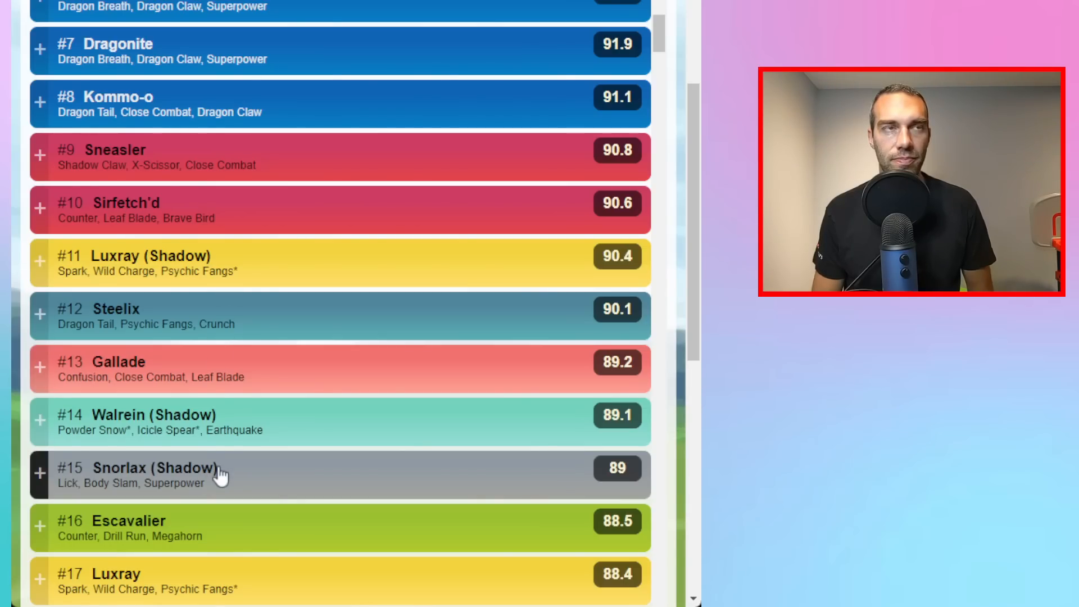
{"action": "mouse_move", "coordinate": [198, 543]}
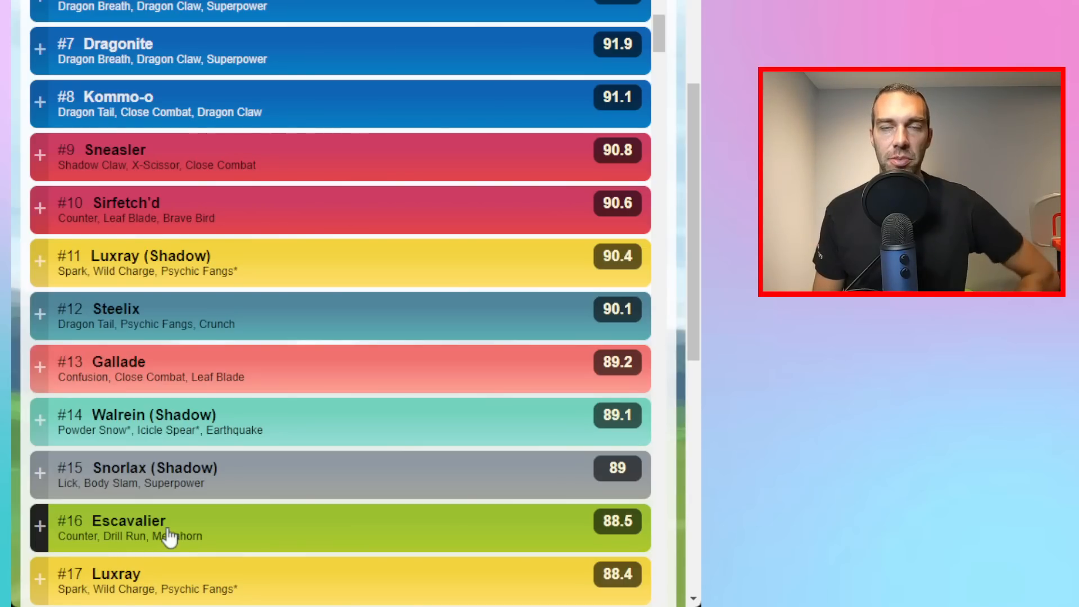
{"action": "mouse_move", "coordinate": [216, 545]}
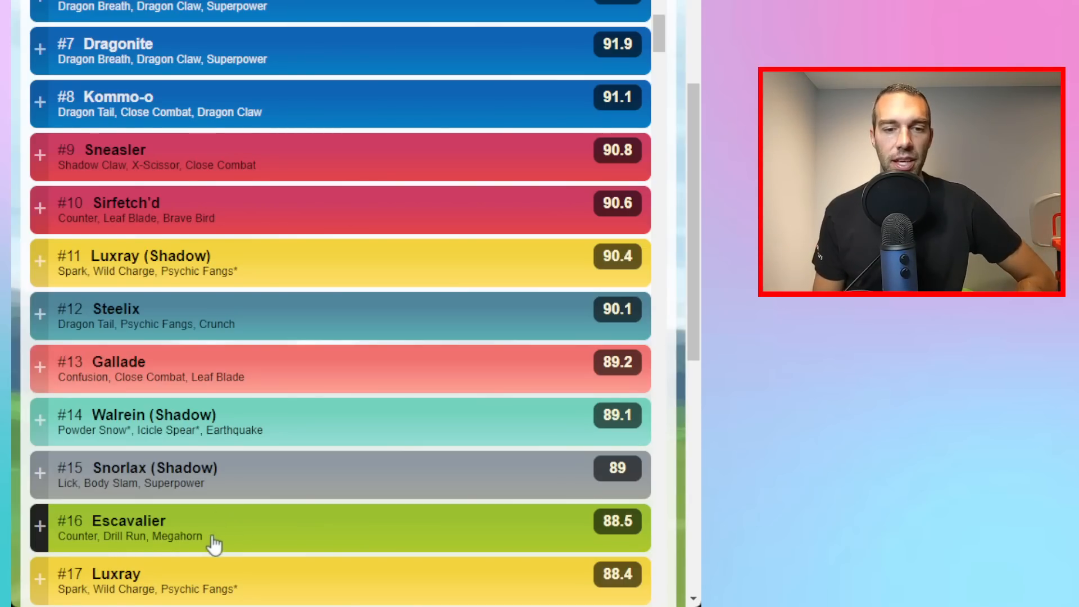
{"action": "mouse_move", "coordinate": [163, 551]}
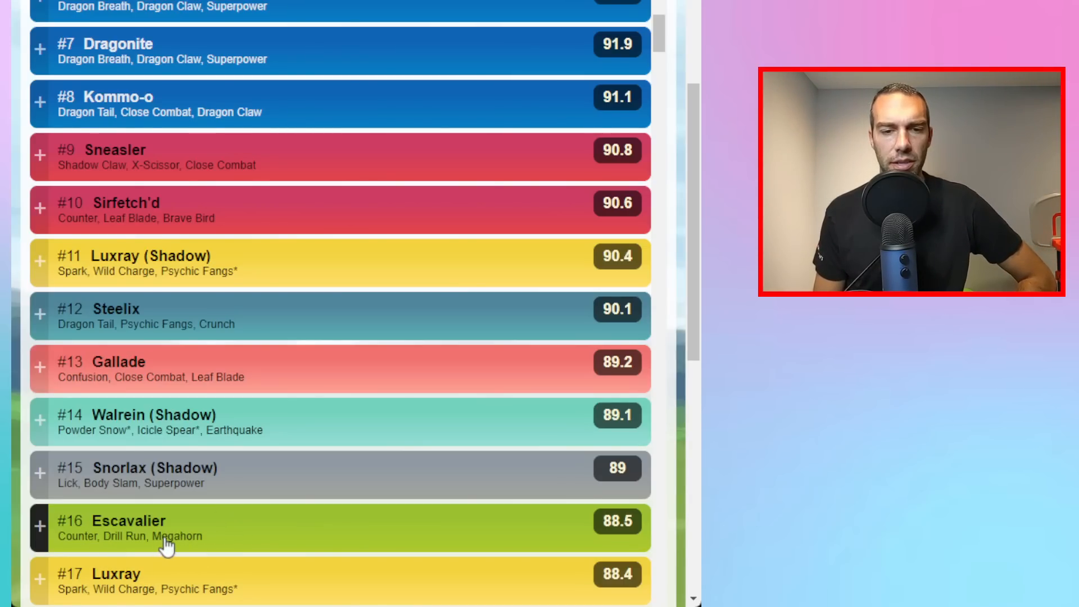
{"action": "scroll", "scroll_direction": "down", "scroll_amount": 3}
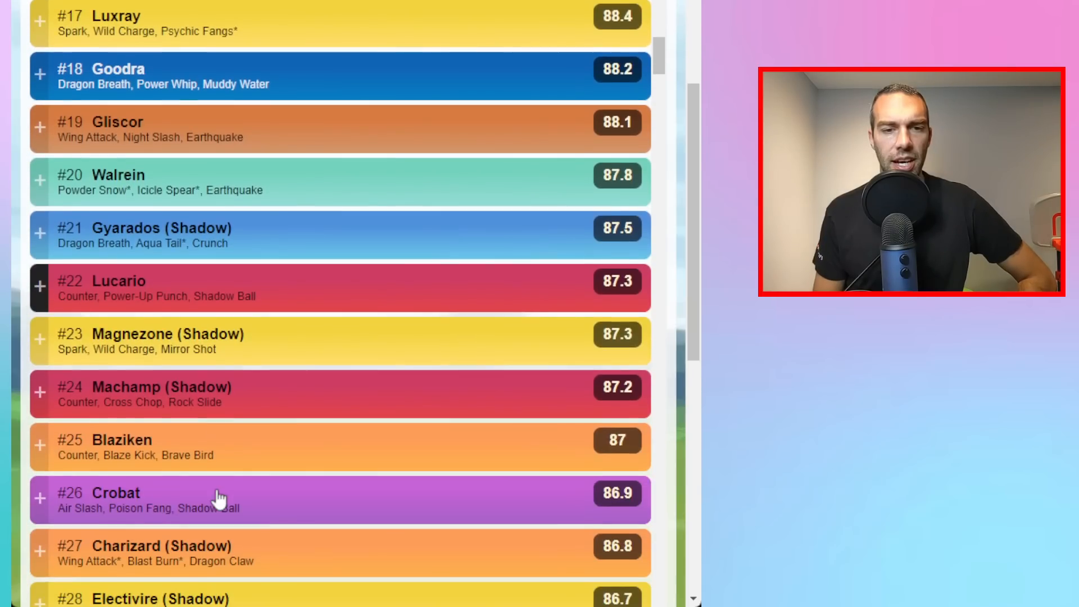
{"action": "mouse_move", "coordinate": [168, 142]}
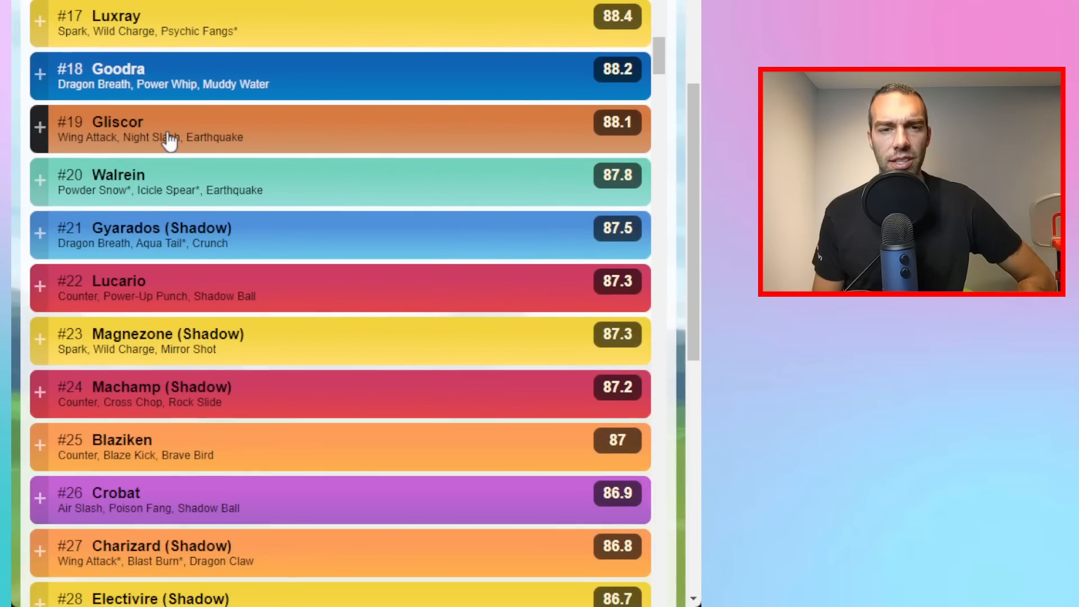
{"action": "mouse_move", "coordinate": [199, 243]}
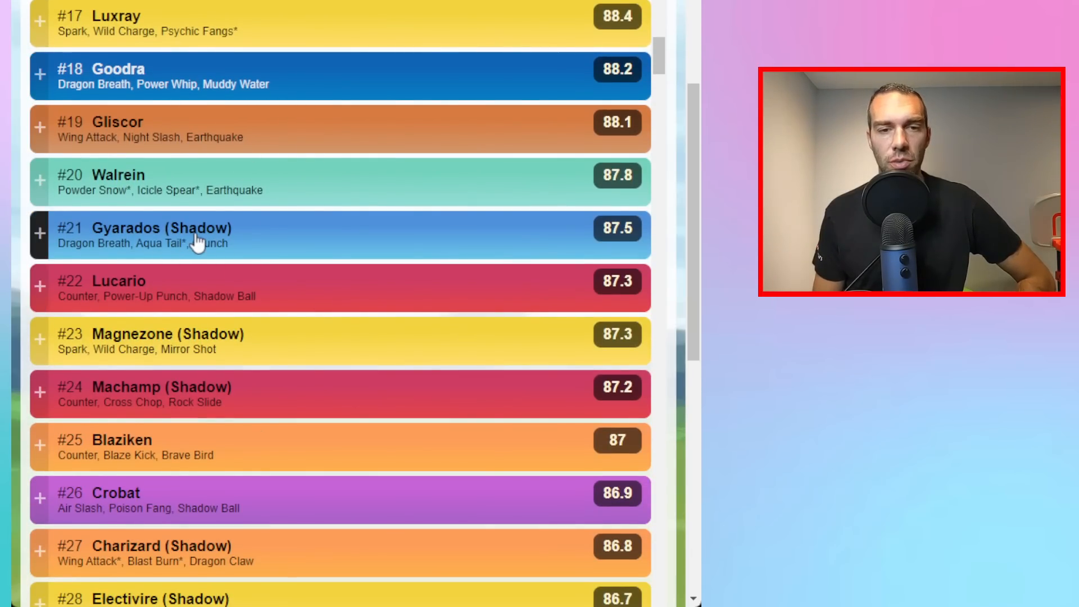
{"action": "mouse_move", "coordinate": [131, 259]}
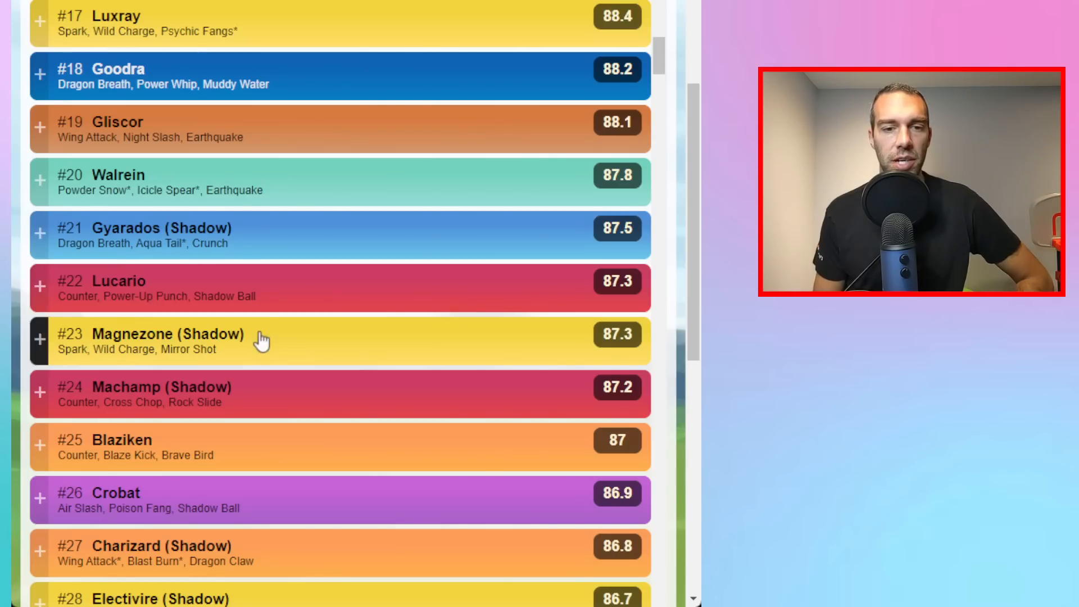
{"action": "scroll", "scroll_direction": "down", "scroll_amount": 3}
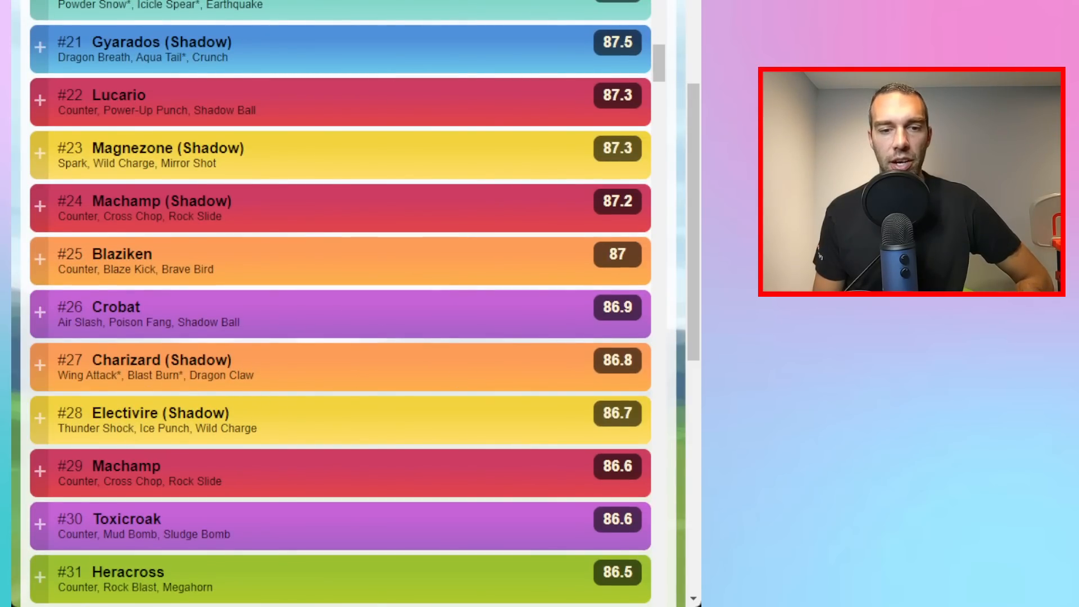
{"action": "scroll", "scroll_direction": "down", "scroll_amount": 3}
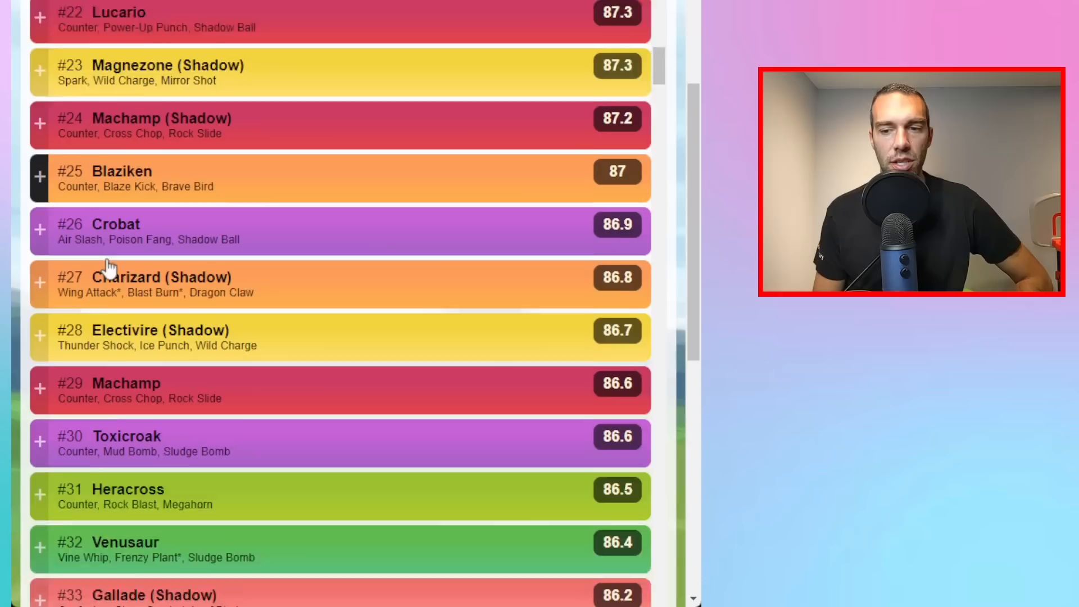
{"action": "scroll", "scroll_direction": "down", "scroll_amount": 3}
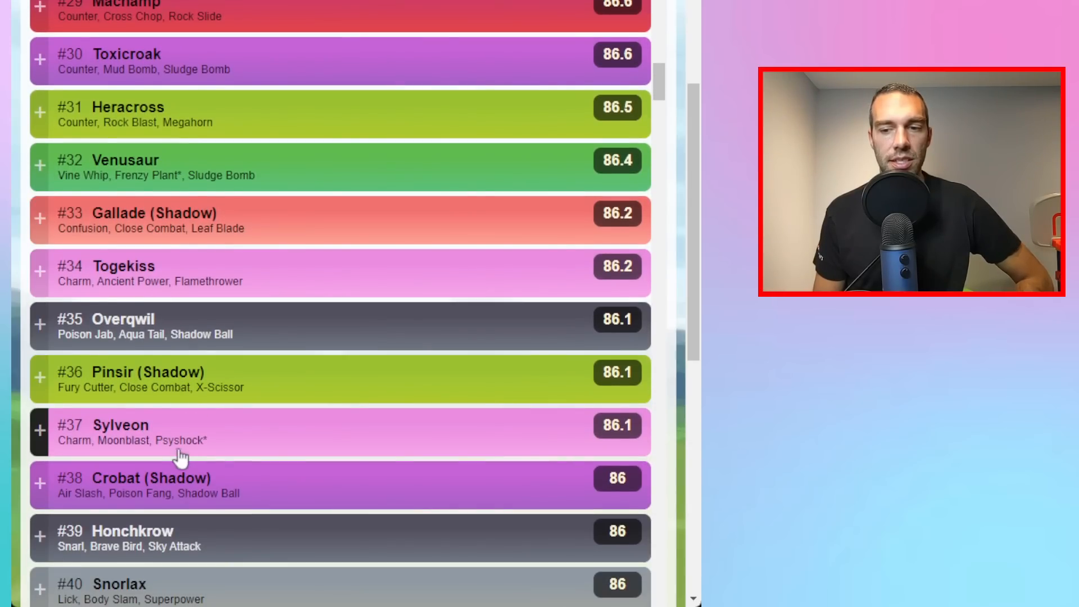
{"action": "mouse_move", "coordinate": [164, 466]}
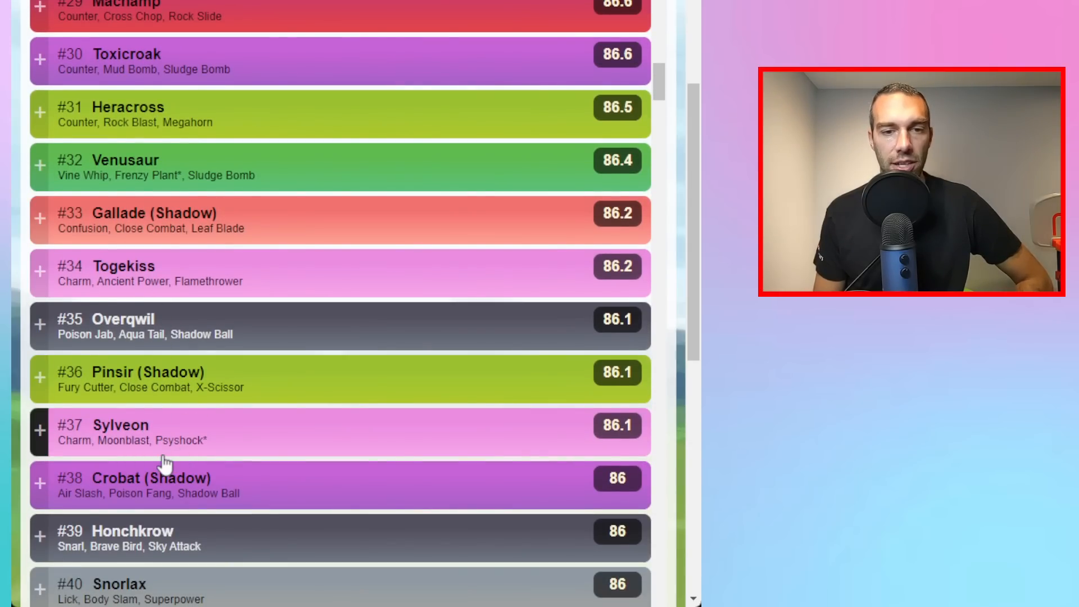
{"action": "scroll", "scroll_direction": "down", "scroll_amount": 3}
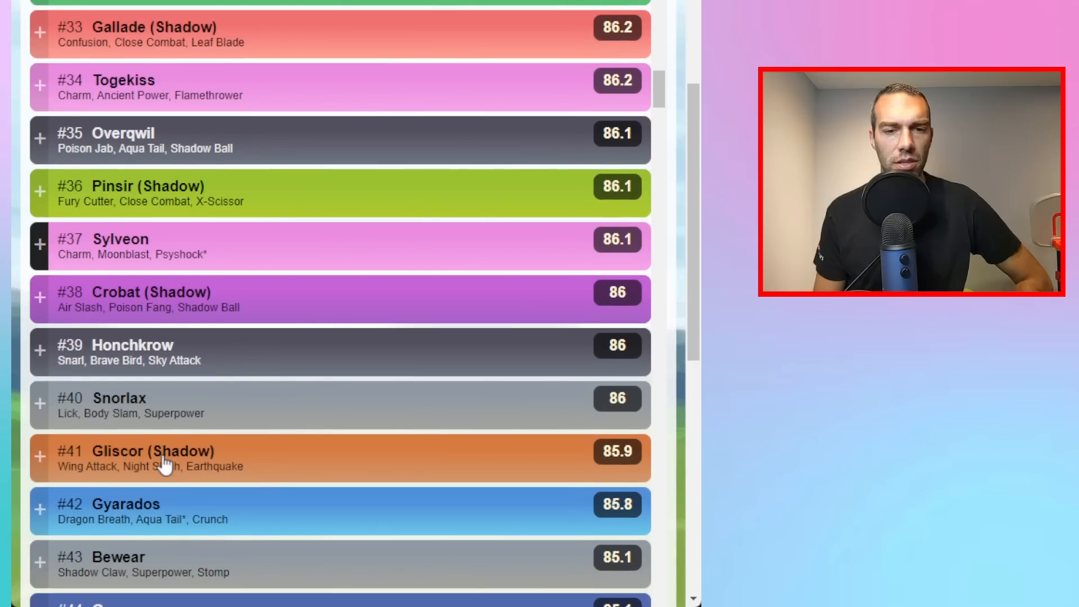
{"action": "scroll", "scroll_direction": "down", "scroll_amount": 3}
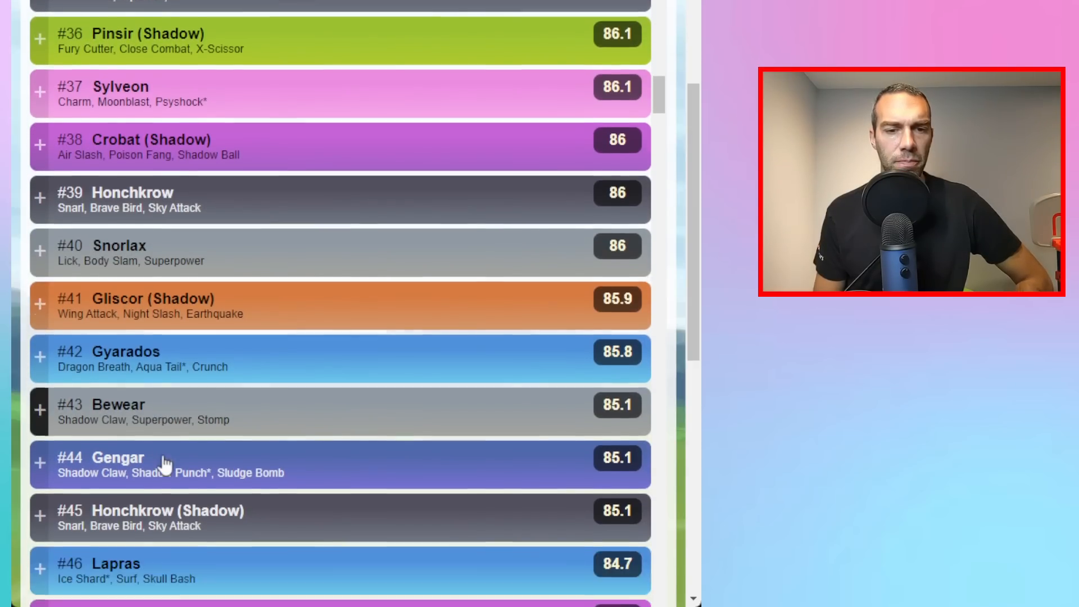
{"action": "scroll", "scroll_direction": "down", "scroll_amount": 3}
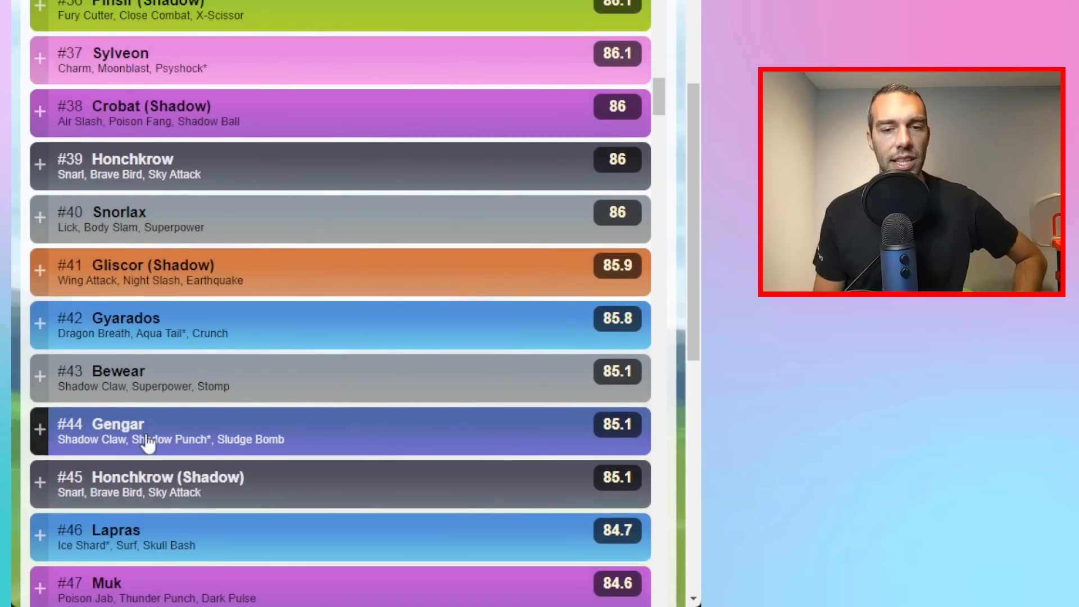
{"action": "scroll", "scroll_direction": "down", "scroll_amount": 3}
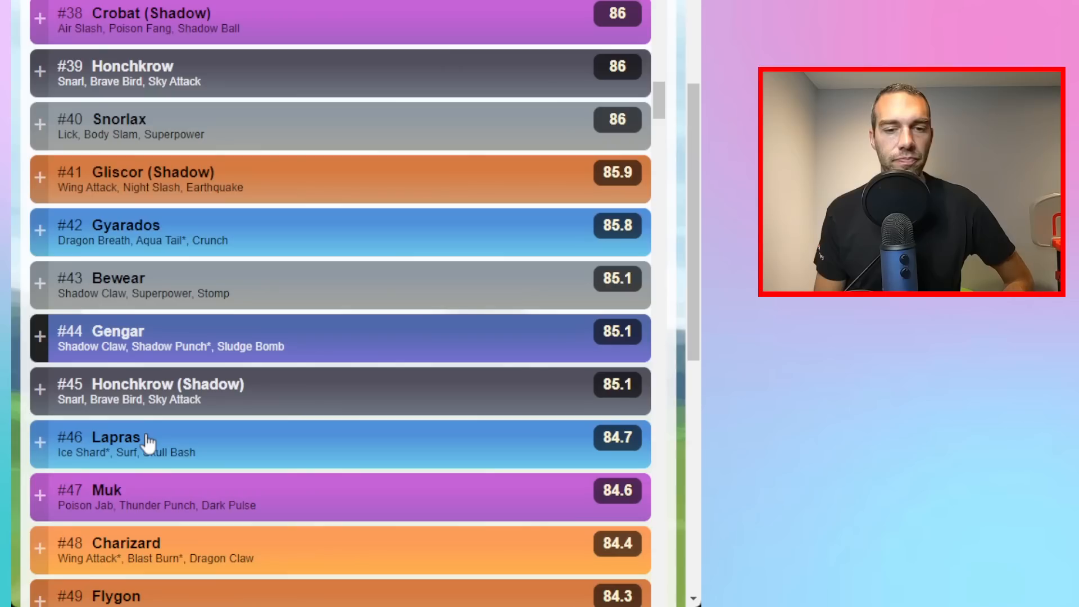
{"action": "mouse_move", "coordinate": [160, 509]}
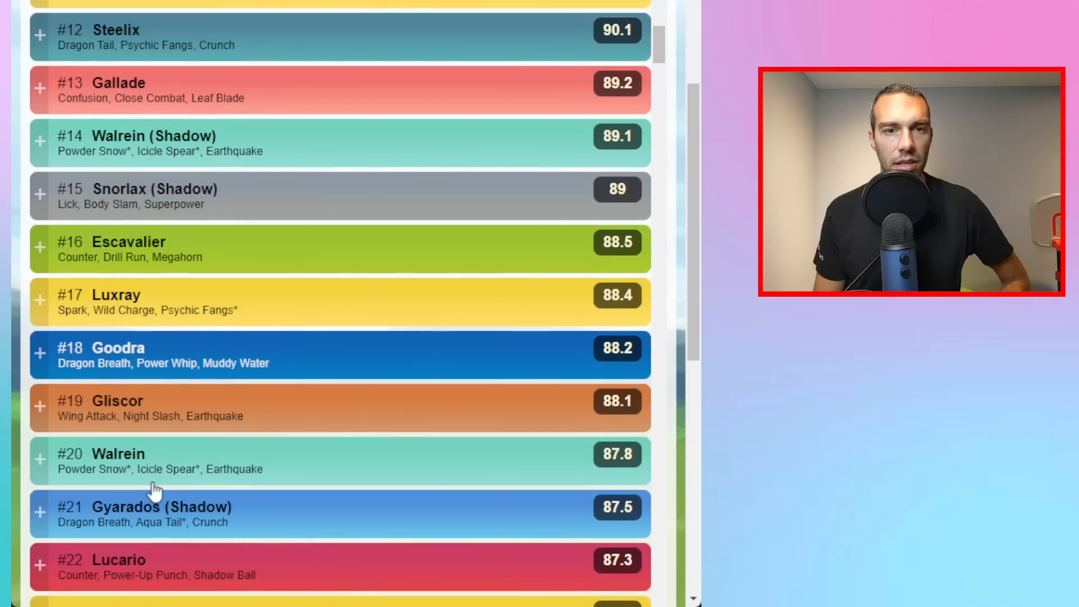
{"action": "scroll", "scroll_direction": "down", "scroll_amount": 3}
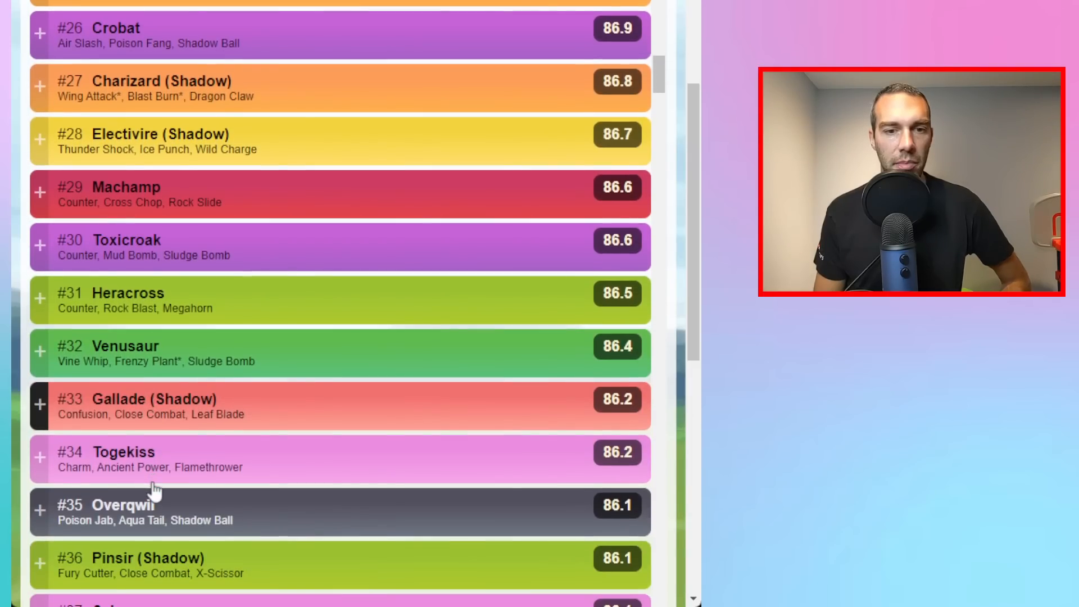
{"action": "scroll", "scroll_direction": "down", "scroll_amount": 3}
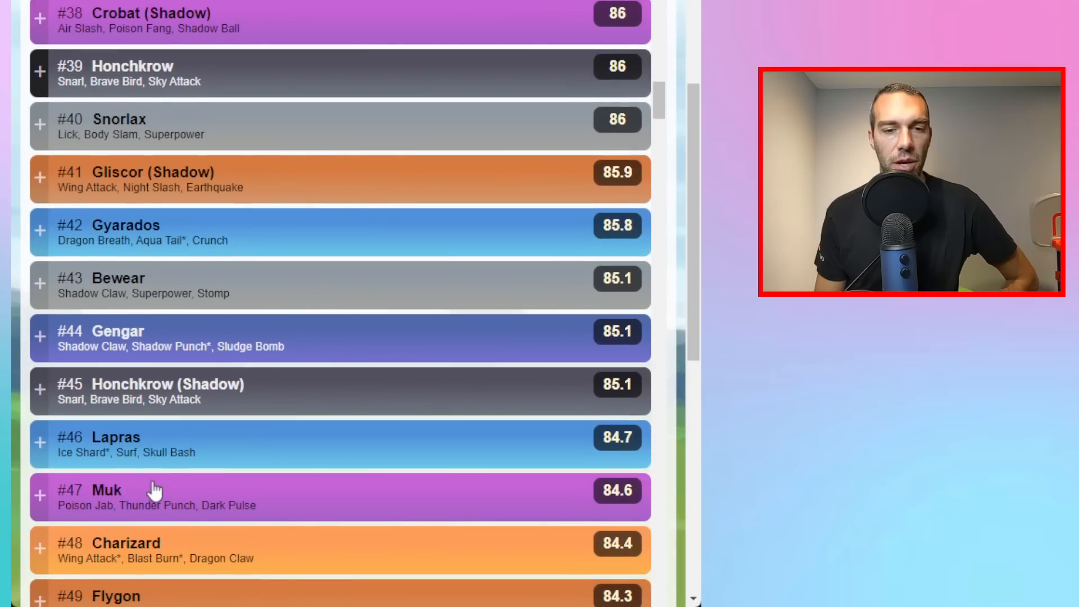
{"action": "scroll", "scroll_direction": "down", "scroll_amount": 3}
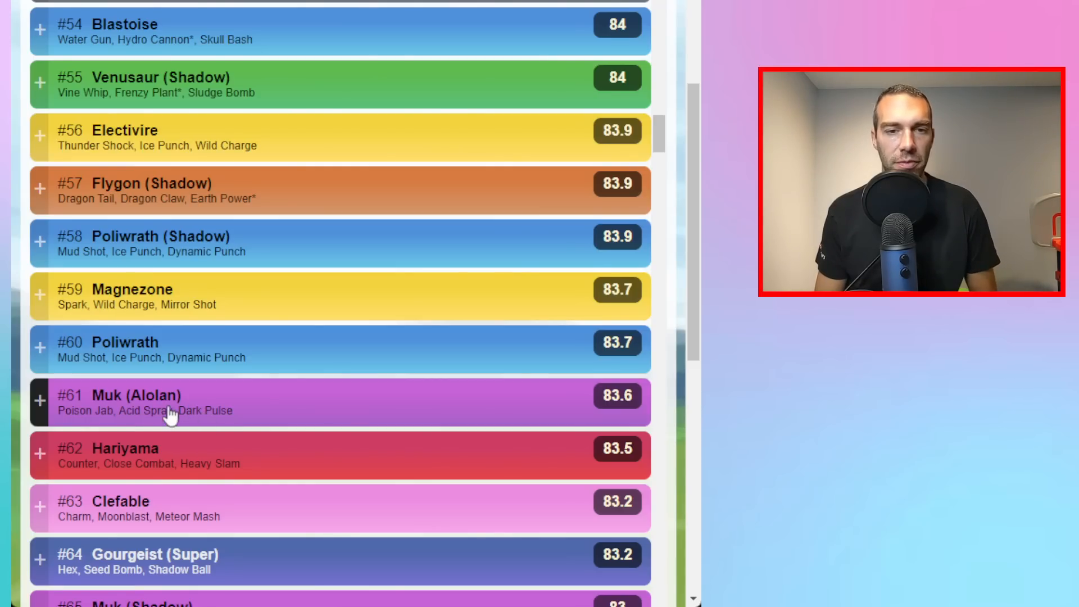
{"action": "scroll", "scroll_direction": "up", "scroll_amount": 3}
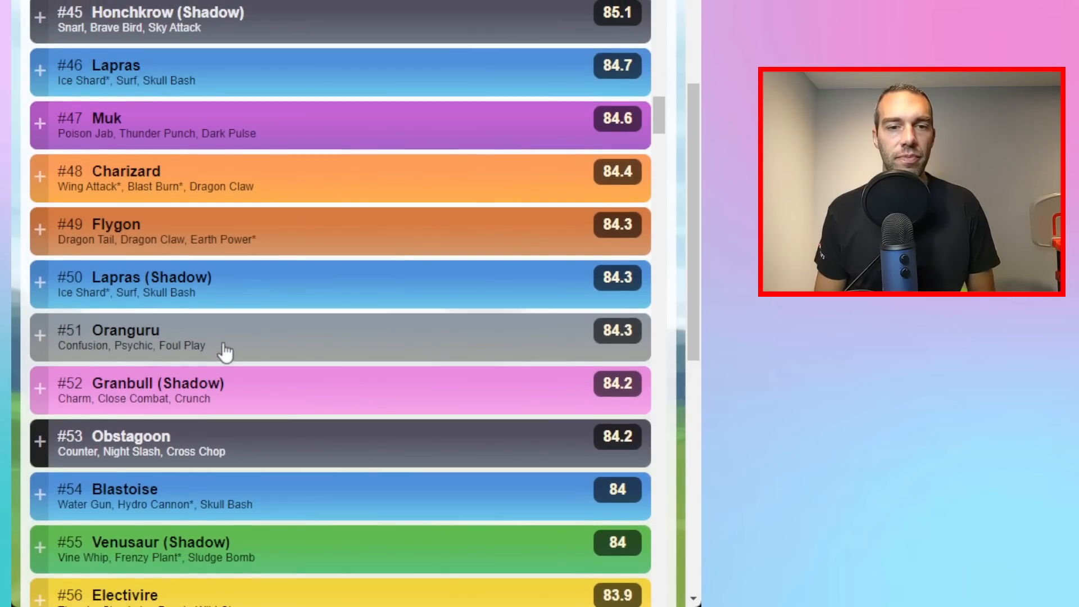
{"action": "scroll", "scroll_direction": "up", "scroll_amount": 3}
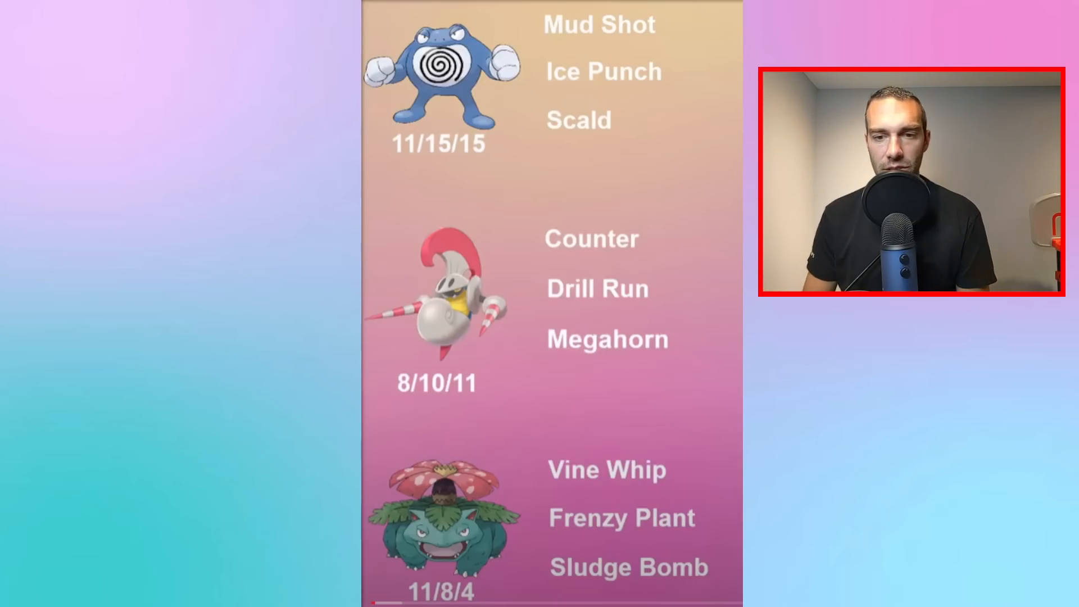
{"action": "scroll", "scroll_direction": "down", "scroll_amount": 3}
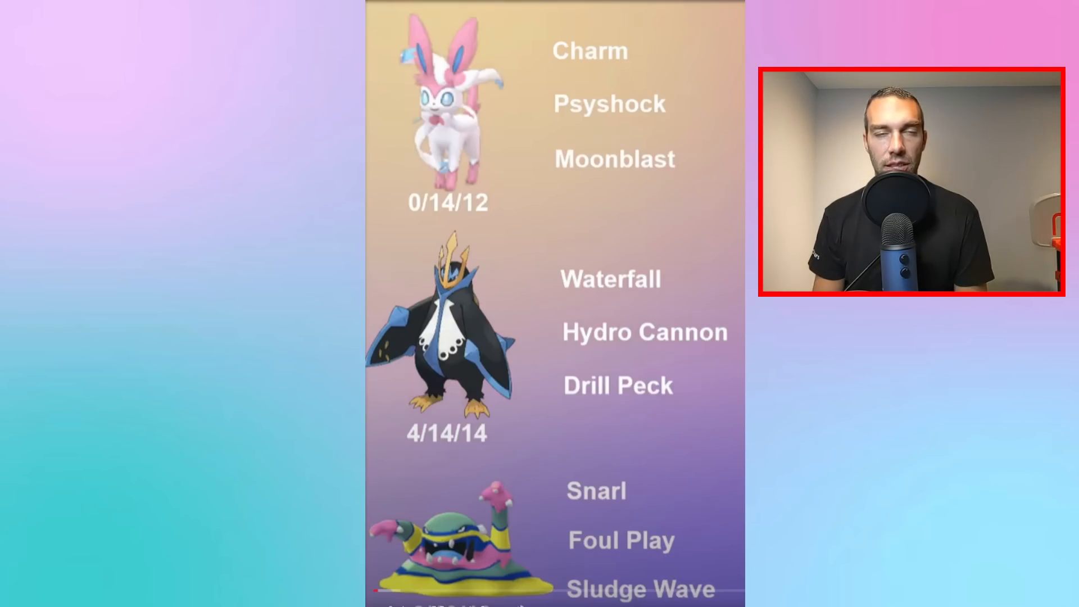
{"action": "scroll", "scroll_direction": "down", "scroll_amount": 3}
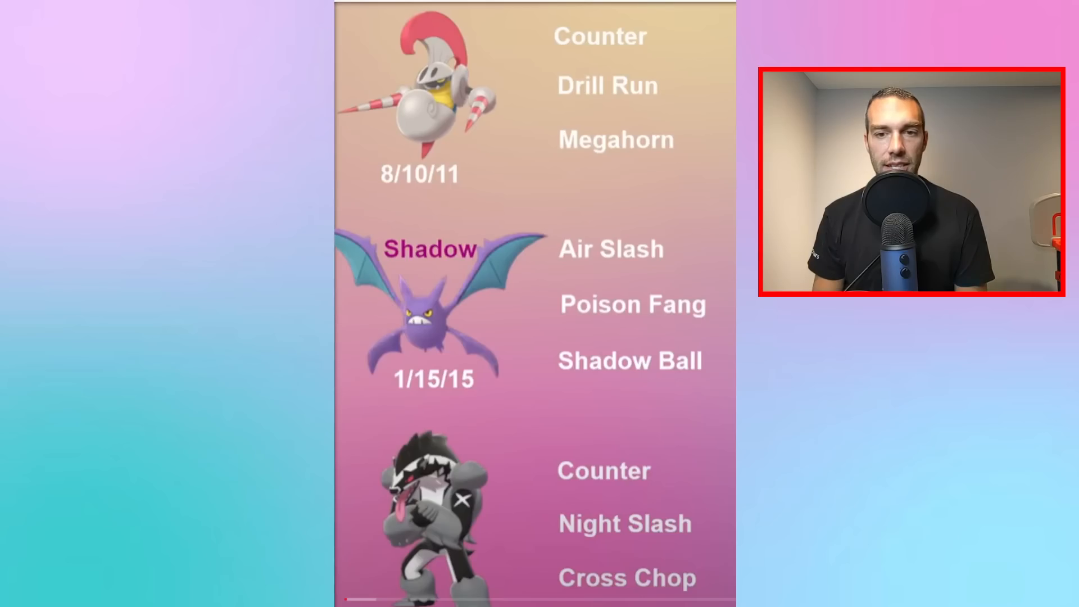